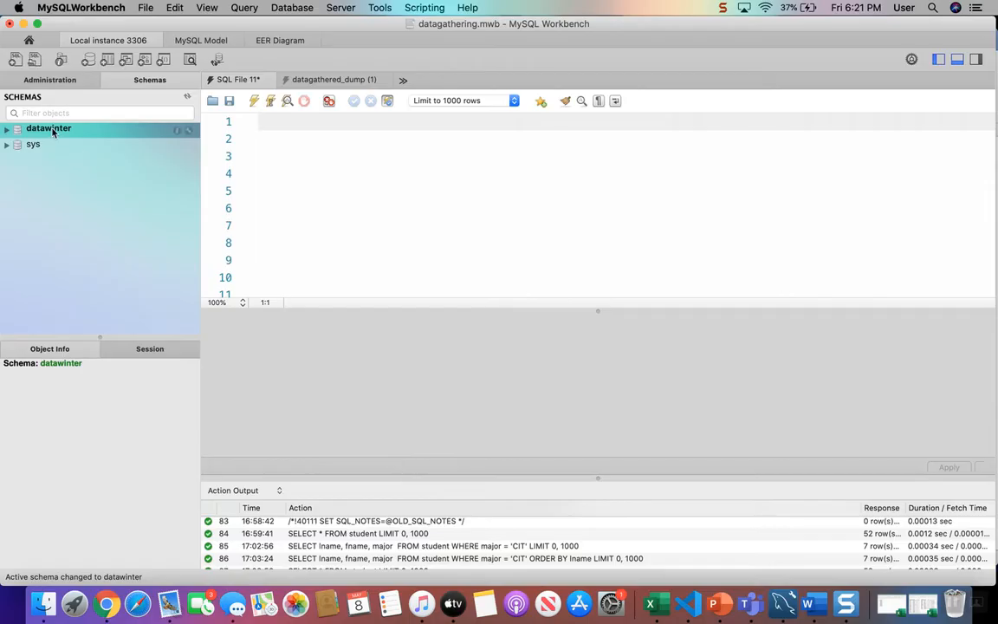
Drop the datawinter schema via Drop Schema... and confirm with Drop Now
{"action": "right_click", "coordinate": [49, 128]}
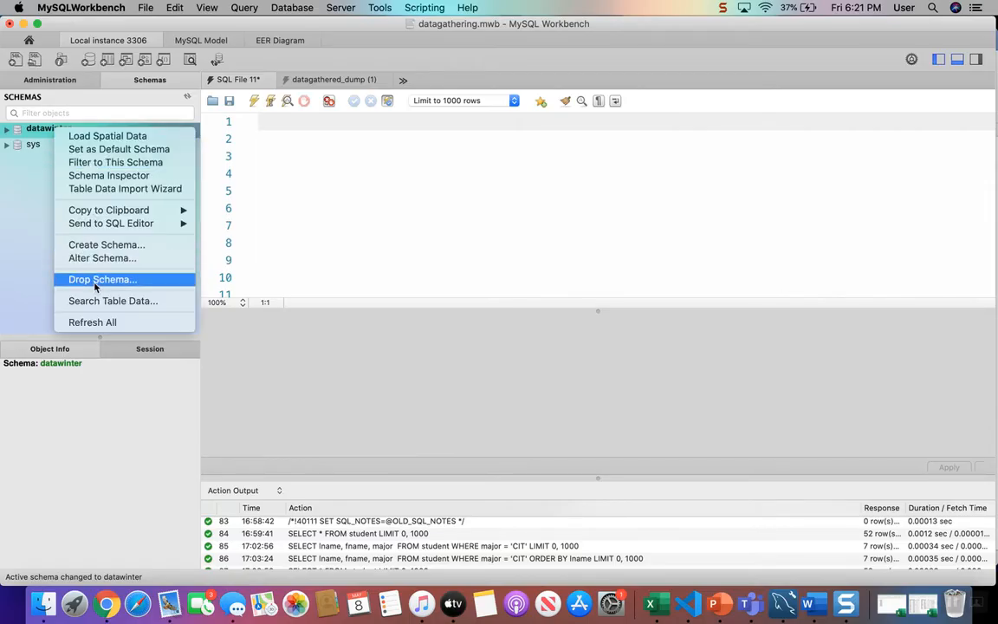
{"action": "left_click", "coordinate": [100, 279]}
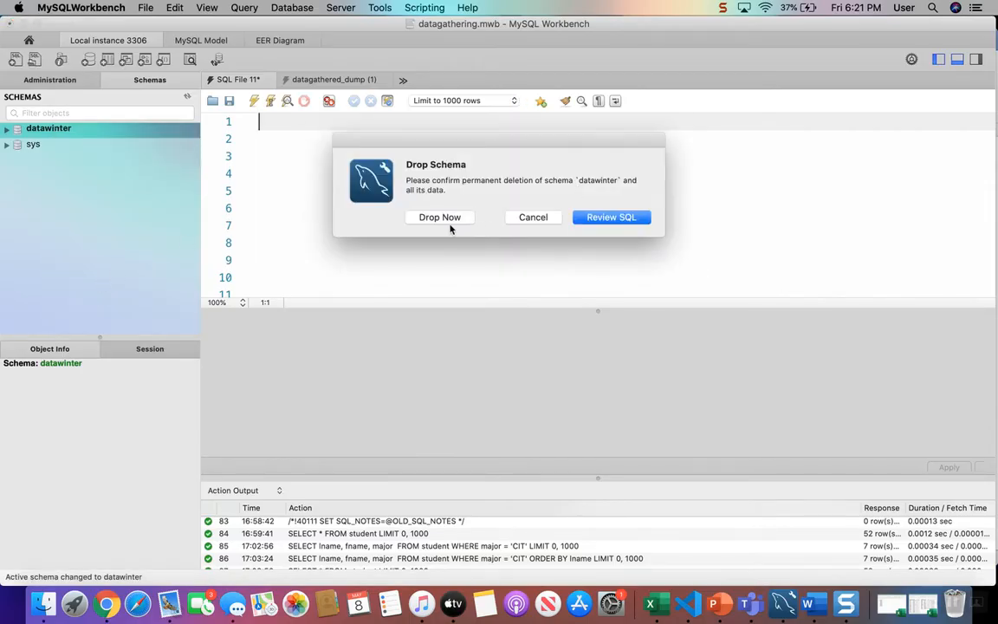
{"action": "left_click", "coordinate": [440, 217]}
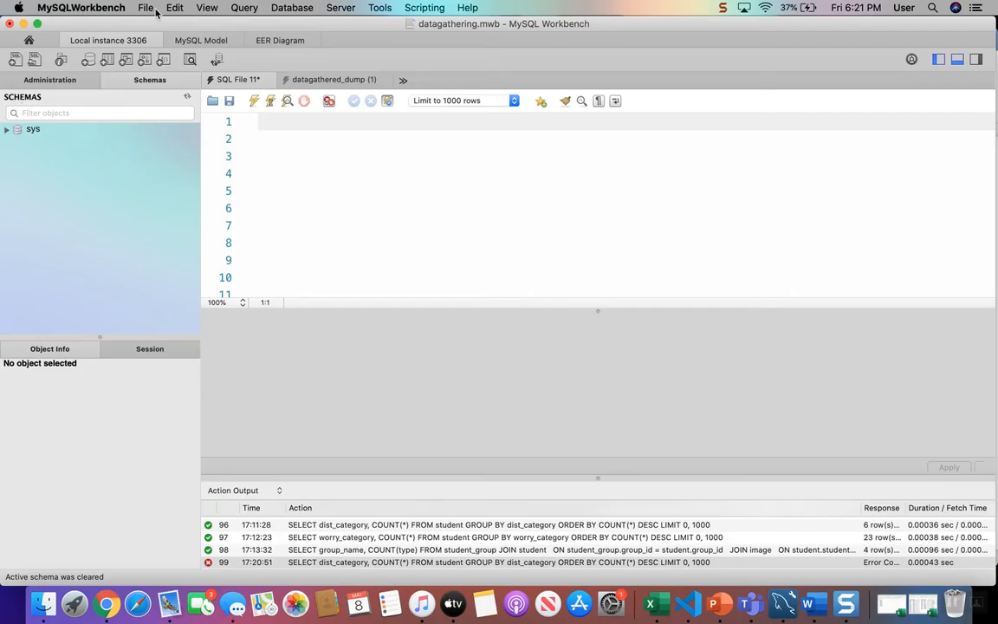
Open the SQL script datagathered_dump (1).sql from Downloads in a new editor tab
{"action": "left_click", "coordinate": [145, 7]}
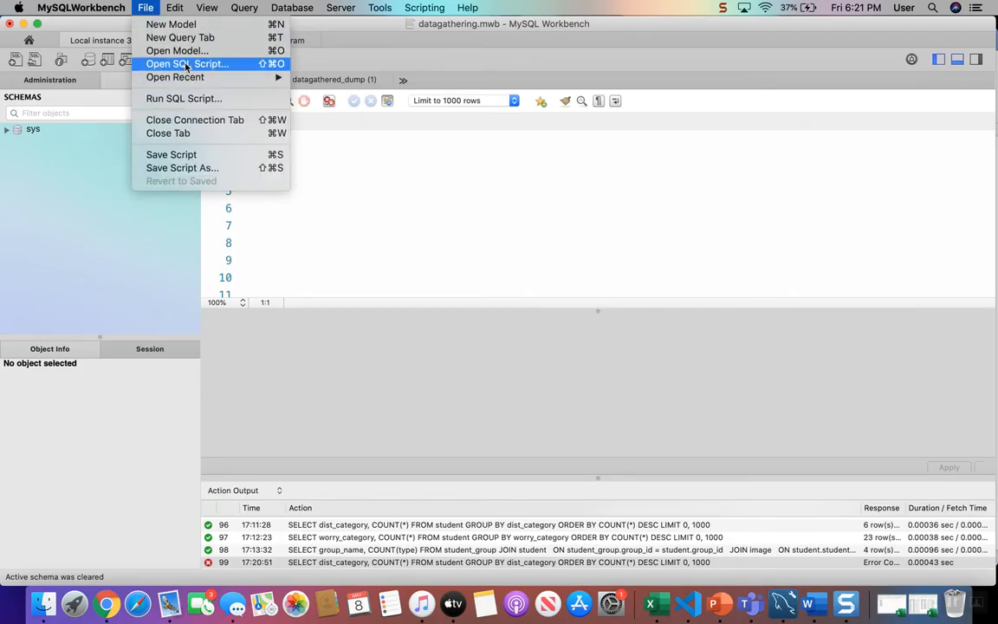
{"action": "left_click", "coordinate": [184, 62]}
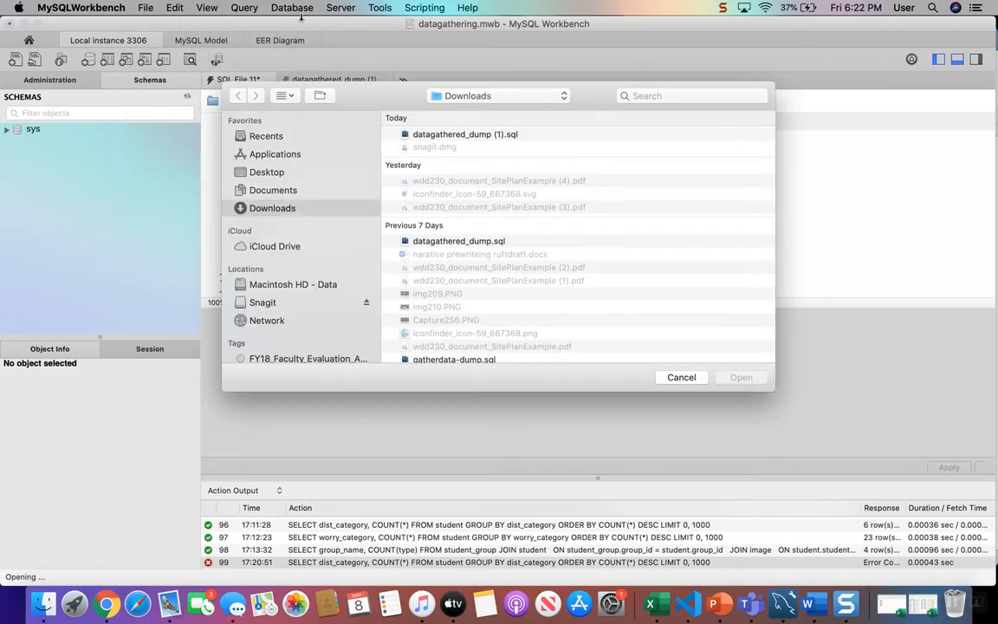
{"action": "left_click", "coordinate": [460, 134]}
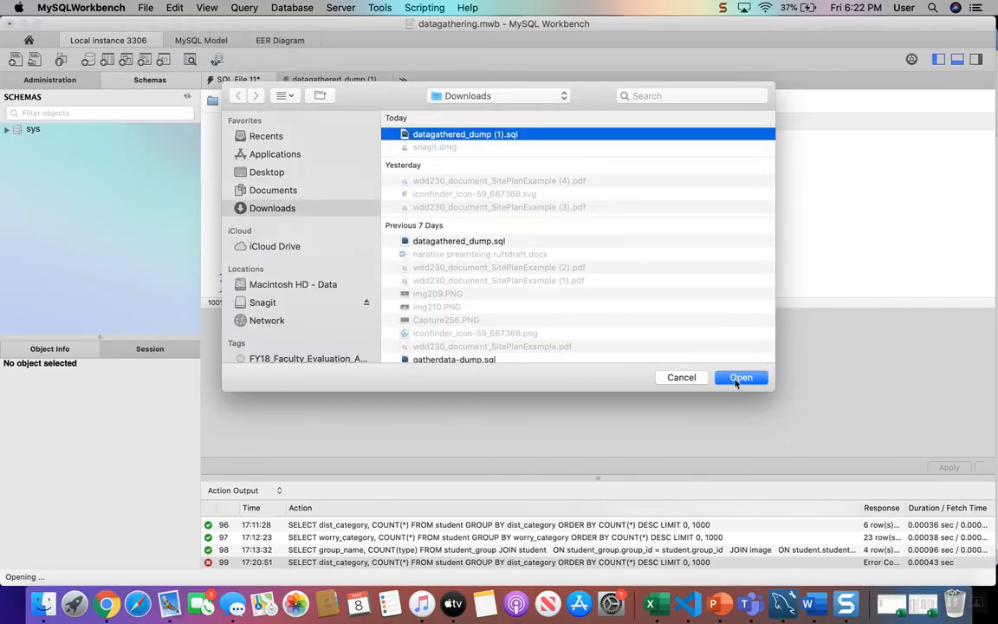
{"action": "left_click", "coordinate": [741, 378]}
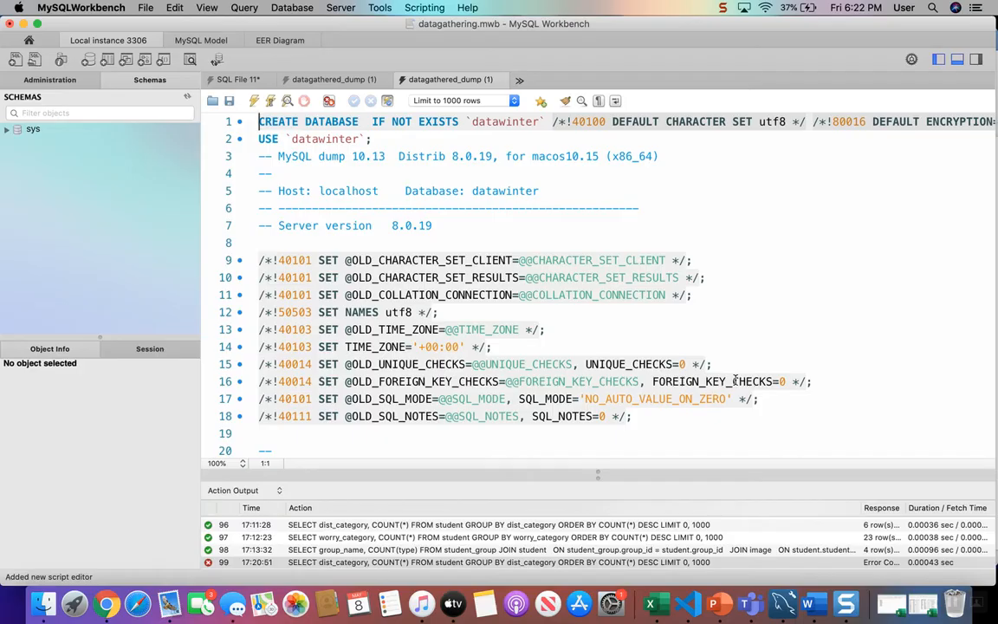
{"action": "left_click", "coordinate": [146, 7]}
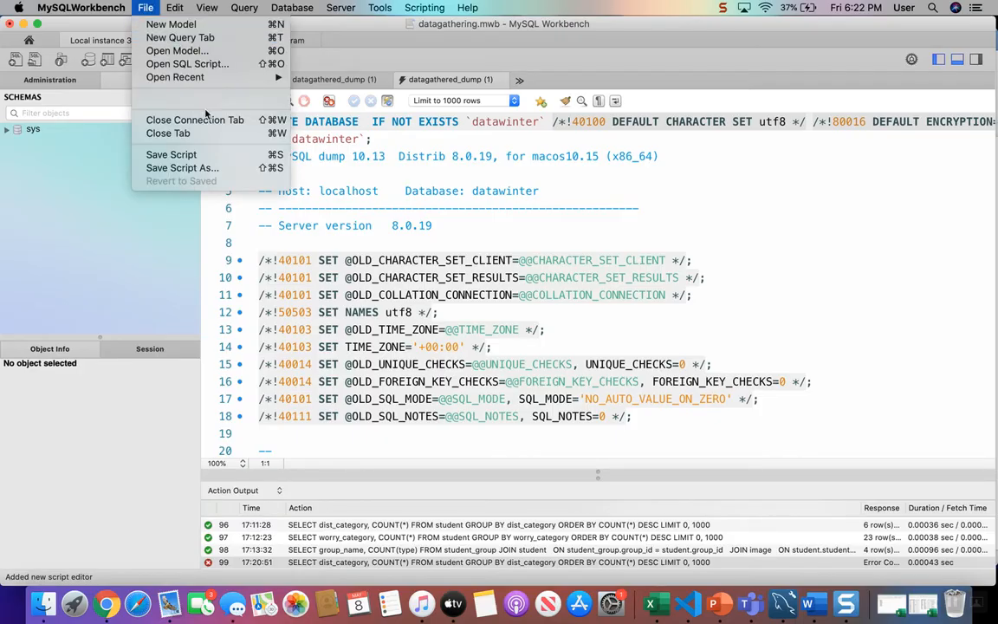
{"action": "mouse_move", "coordinate": [187, 62]}
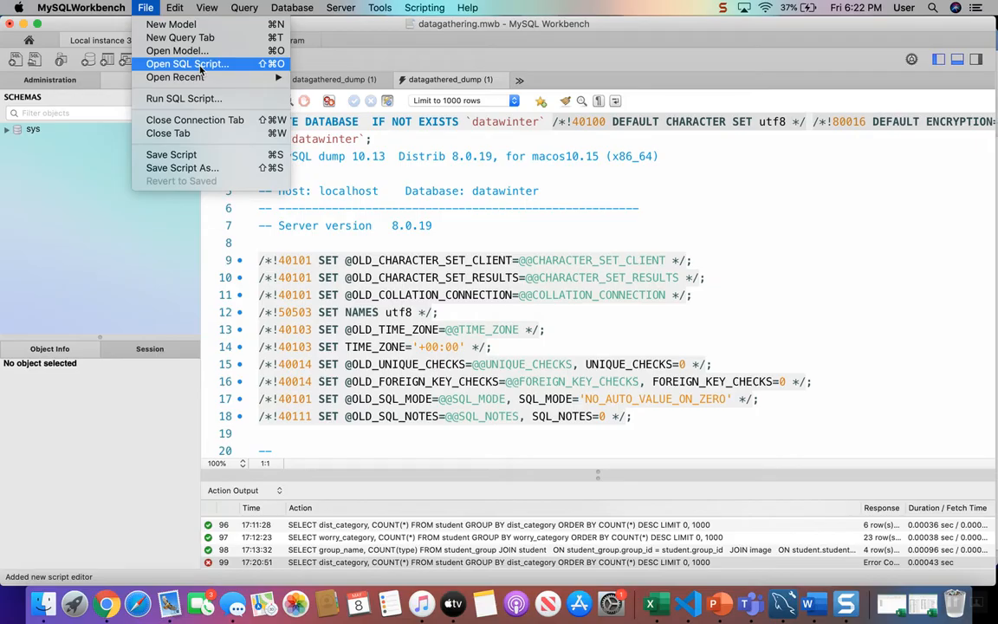
{"action": "mouse_move", "coordinate": [177, 49]}
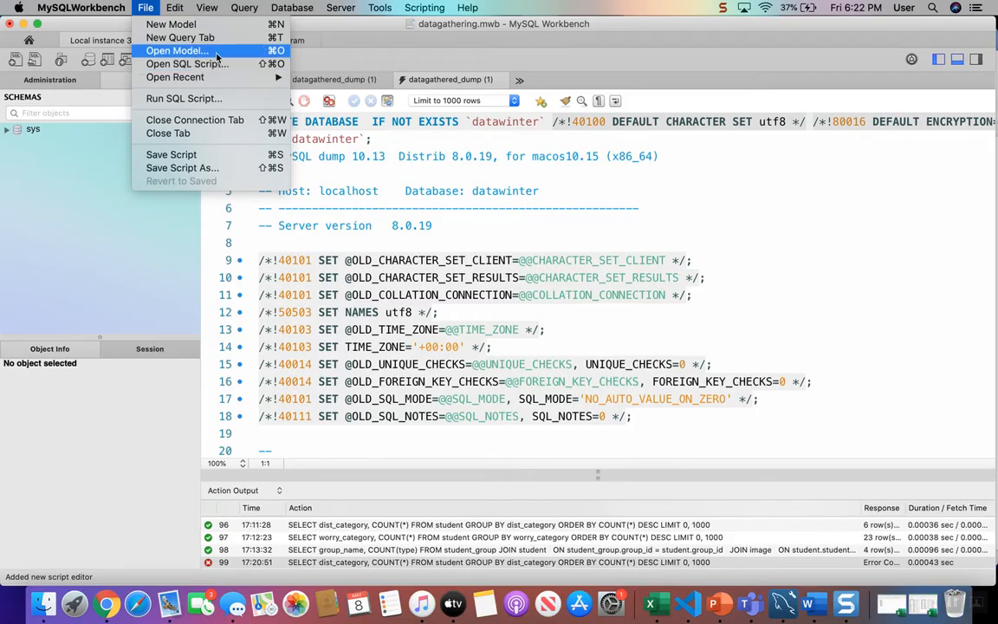
{"action": "mouse_move", "coordinate": [499, 381]}
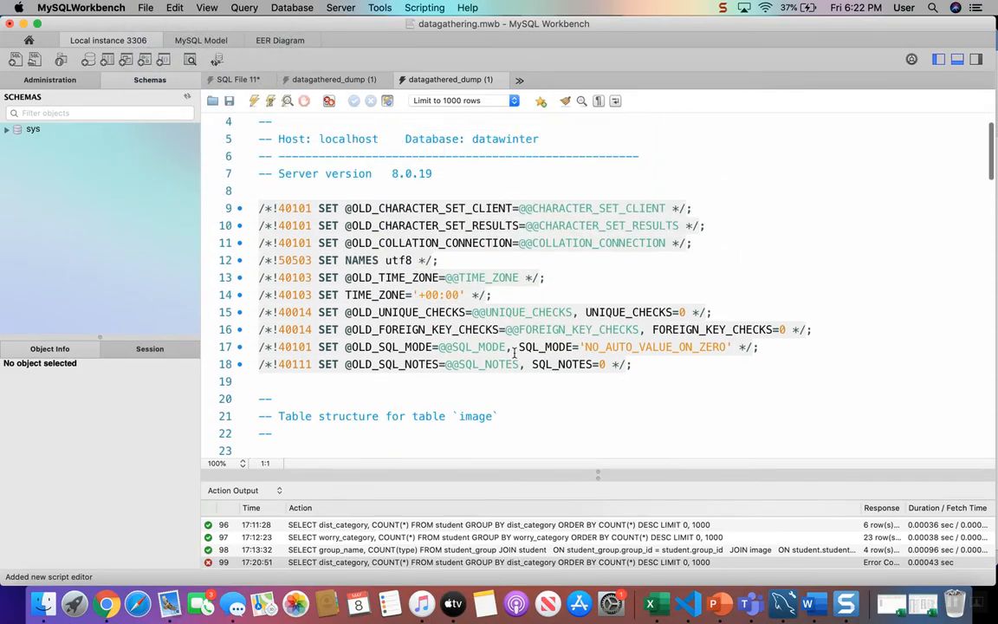
{"action": "scroll", "scroll_direction": "down", "scroll_amount": 3}
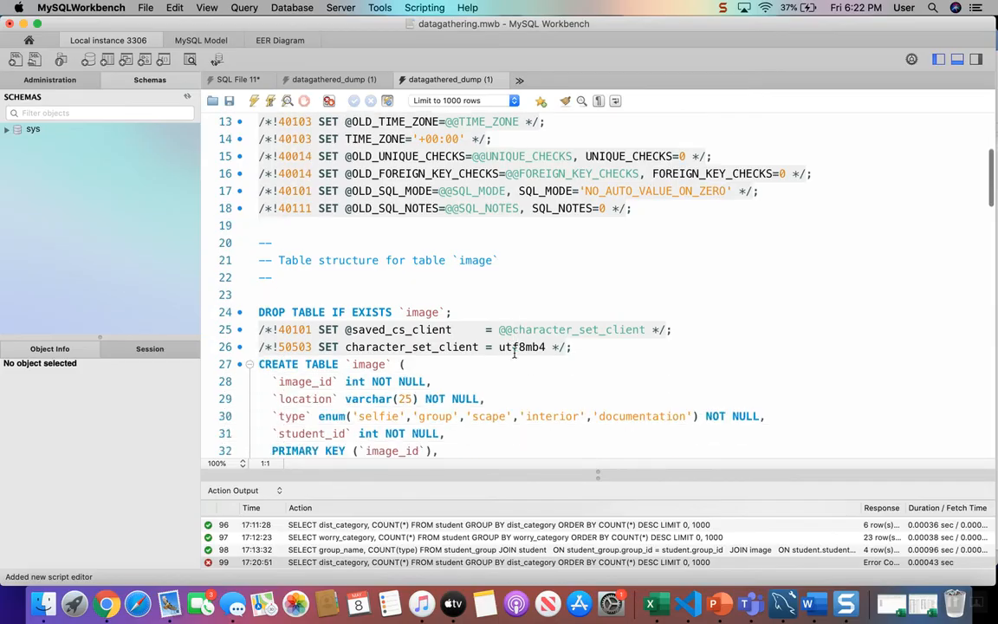
{"action": "scroll", "scroll_direction": "down", "scroll_amount": 3}
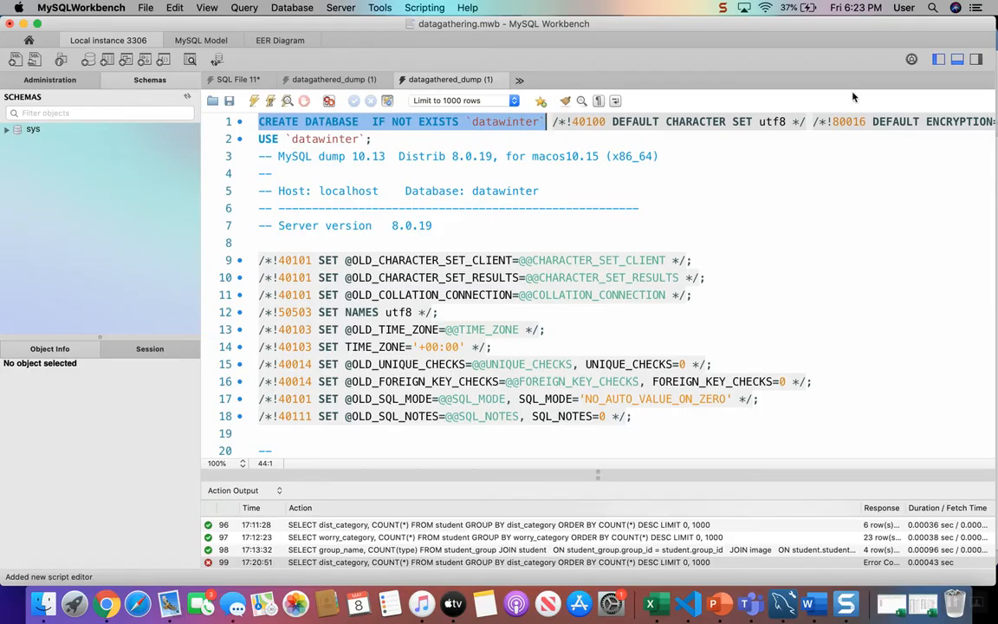
{"action": "mouse_move", "coordinate": [956, 118]}
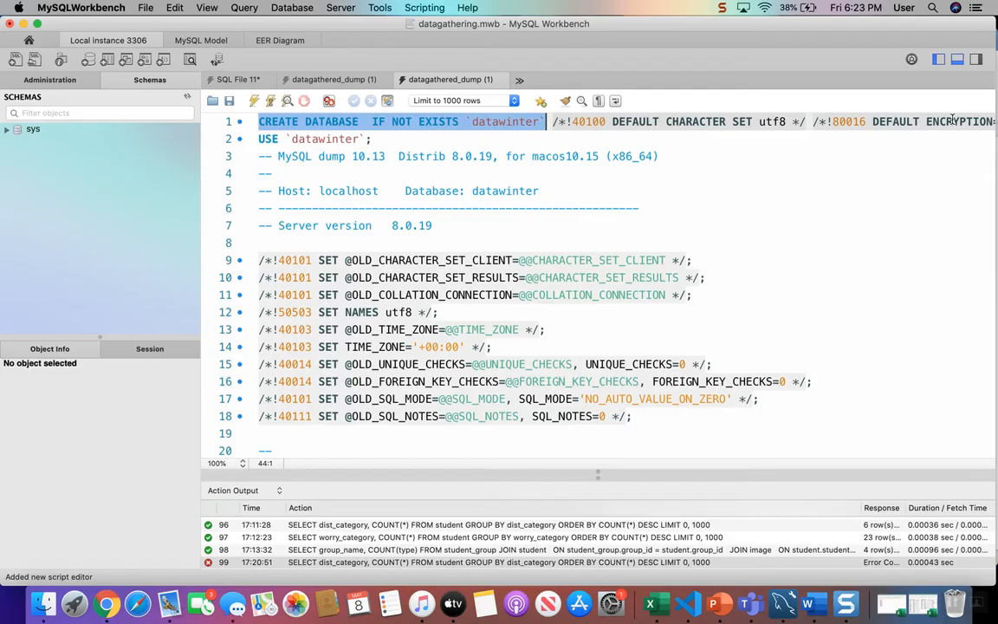
{"action": "mouse_move", "coordinate": [890, 236]}
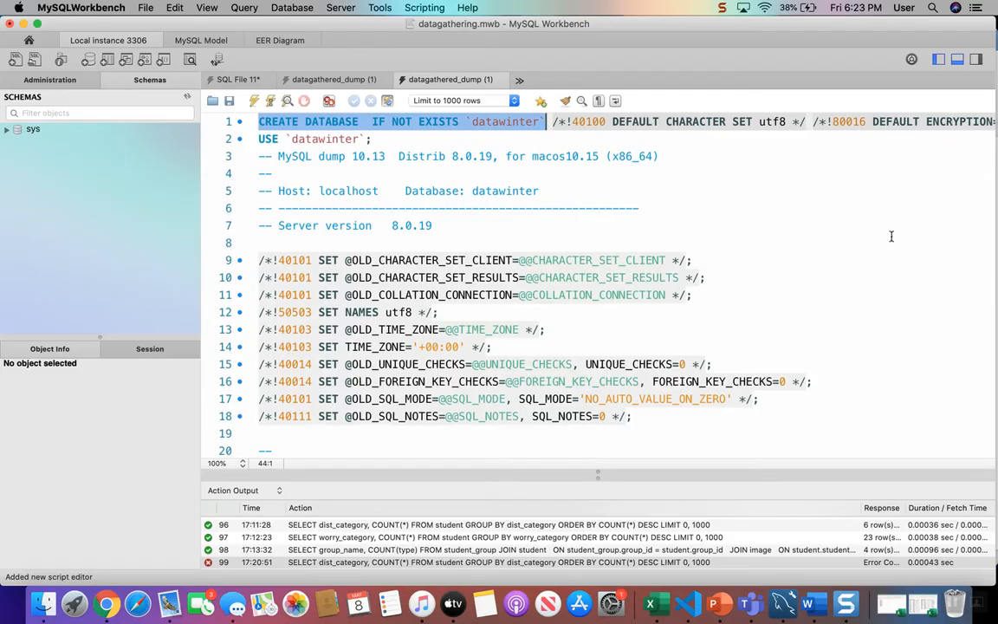
Highlight the CREATE TABLE `image` statement on lines 27–35 of the dump script
{"action": "scroll", "scroll_direction": "down", "scroll_amount": 3}
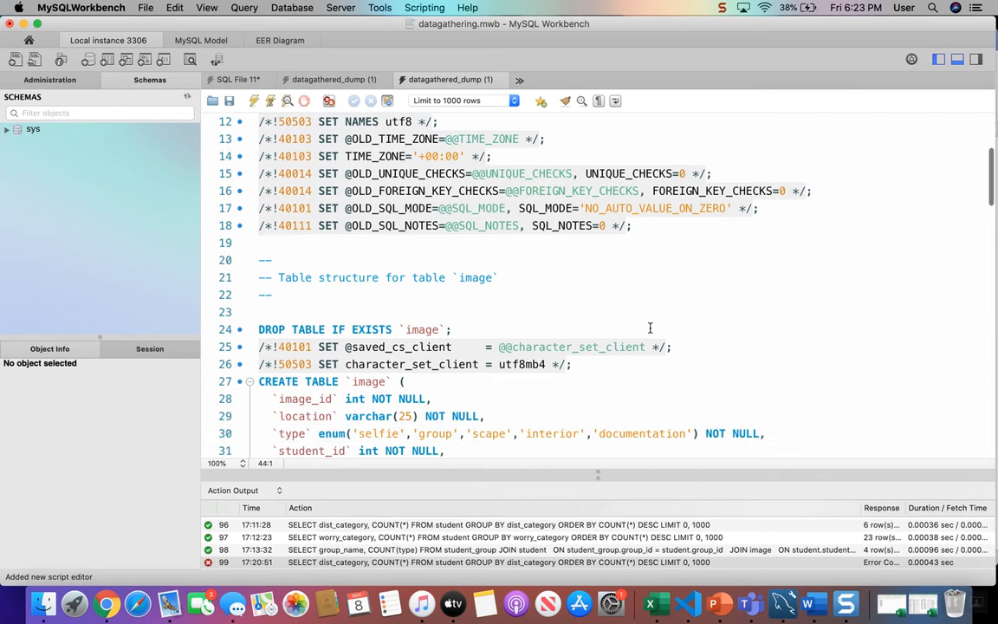
{"action": "scroll", "scroll_direction": "down", "scroll_amount": 3}
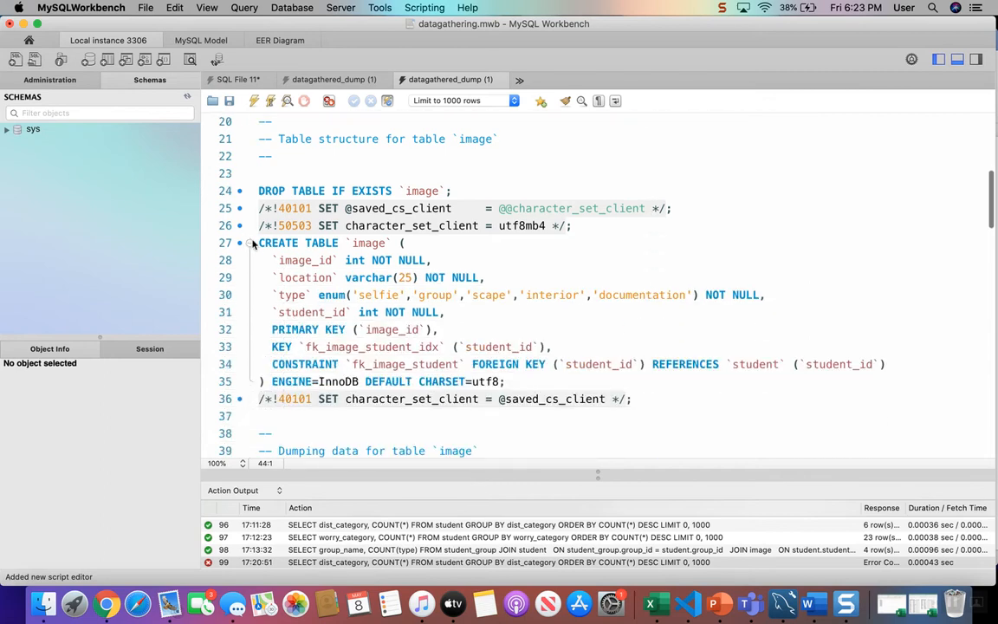
{"action": "left_click_drag", "start_coordinate": [258, 243], "coordinate": [308, 381]}
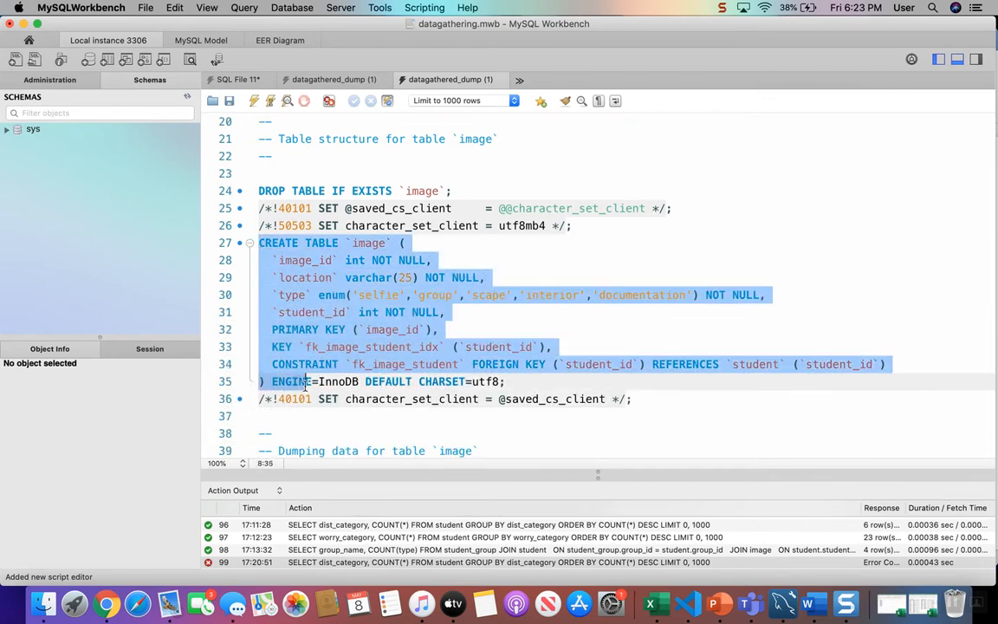
{"action": "left_click", "coordinate": [270, 381]}
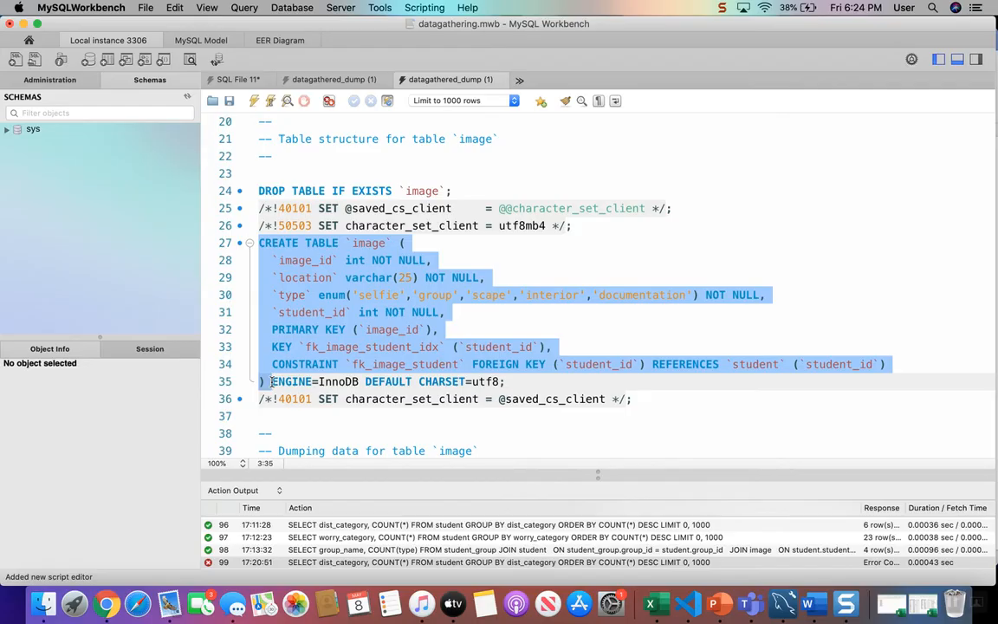
Highlight the beginning of the INSERT INTO `image` VALUES statement at line 44
{"action": "scroll", "scroll_direction": "down", "scroll_amount": 3}
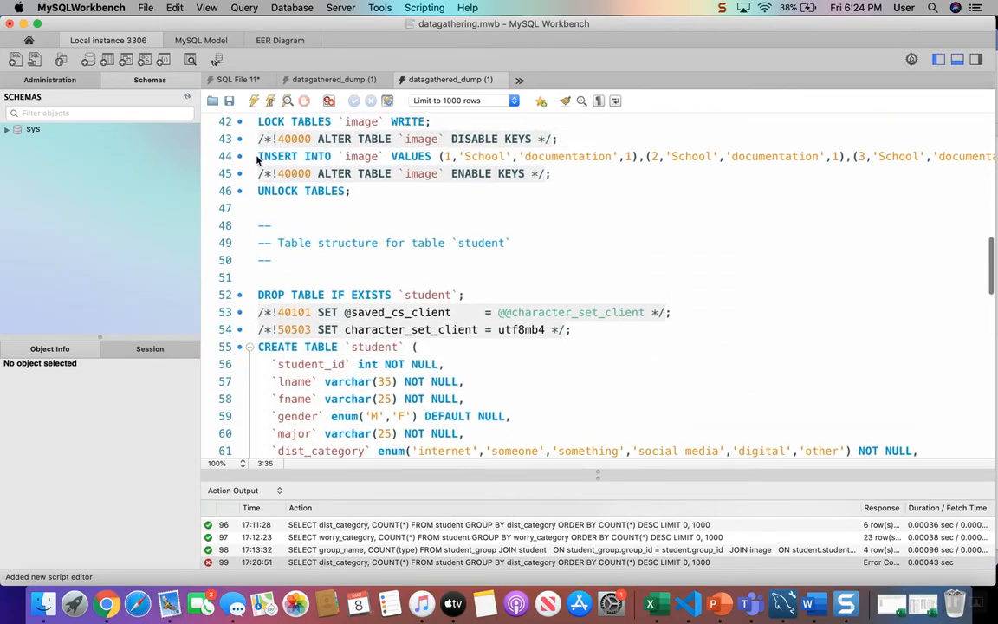
{"action": "left_click_drag", "start_coordinate": [256, 156], "coordinate": [658, 155]}
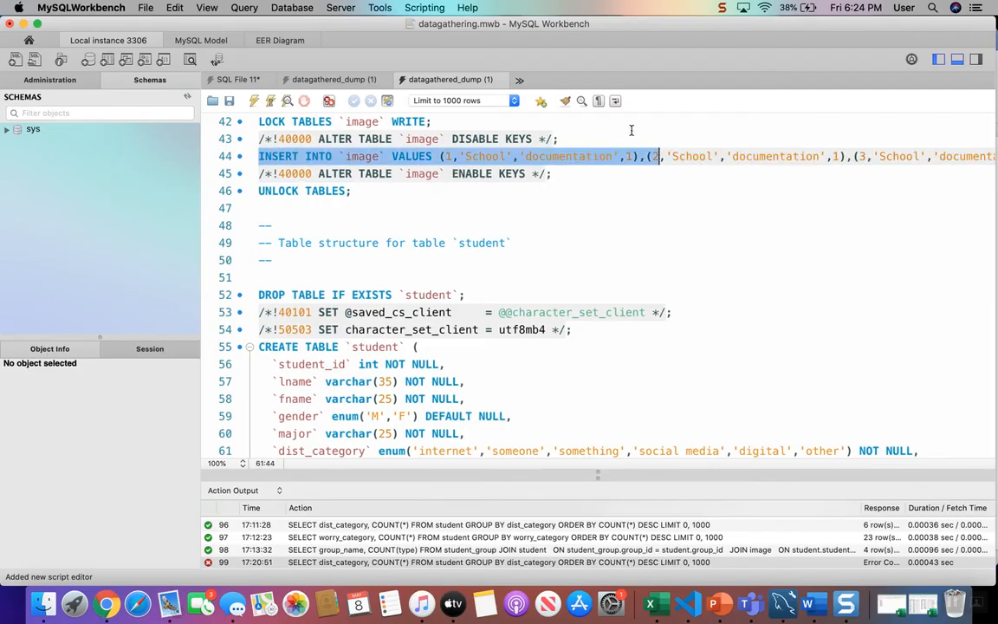
{"action": "scroll", "scroll_direction": "down", "scroll_amount": 3}
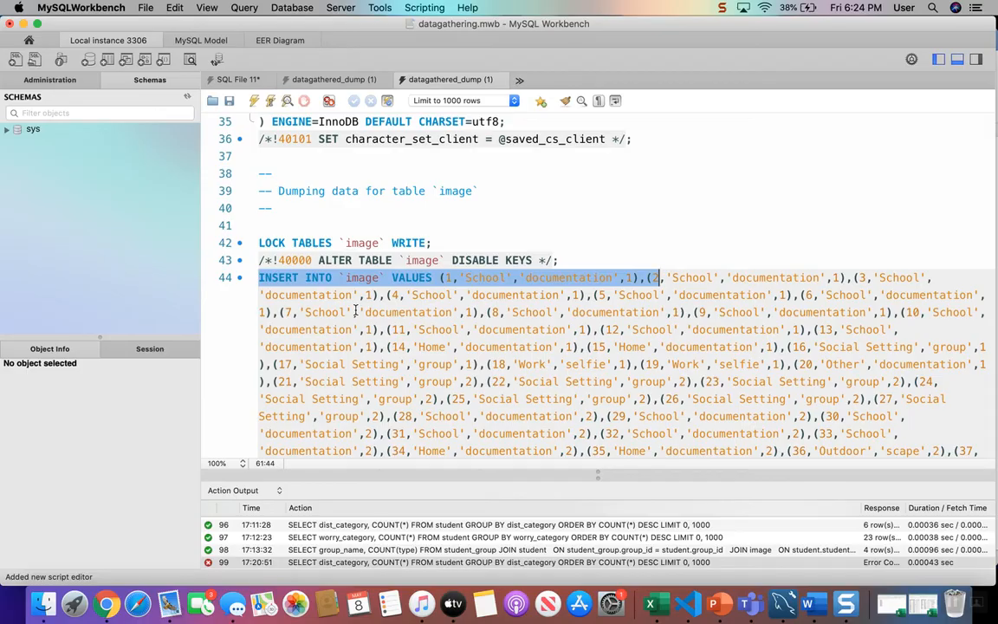
{"action": "mouse_move", "coordinate": [442, 399]}
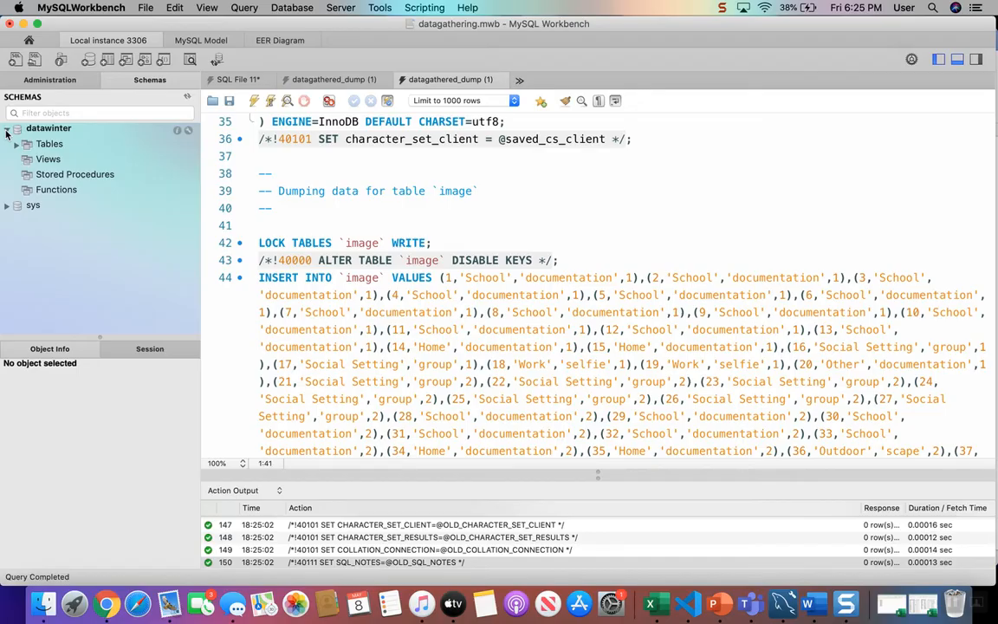
Expand datawinter to show its image, student and student_group tables
{"action": "left_click", "coordinate": [20, 144]}
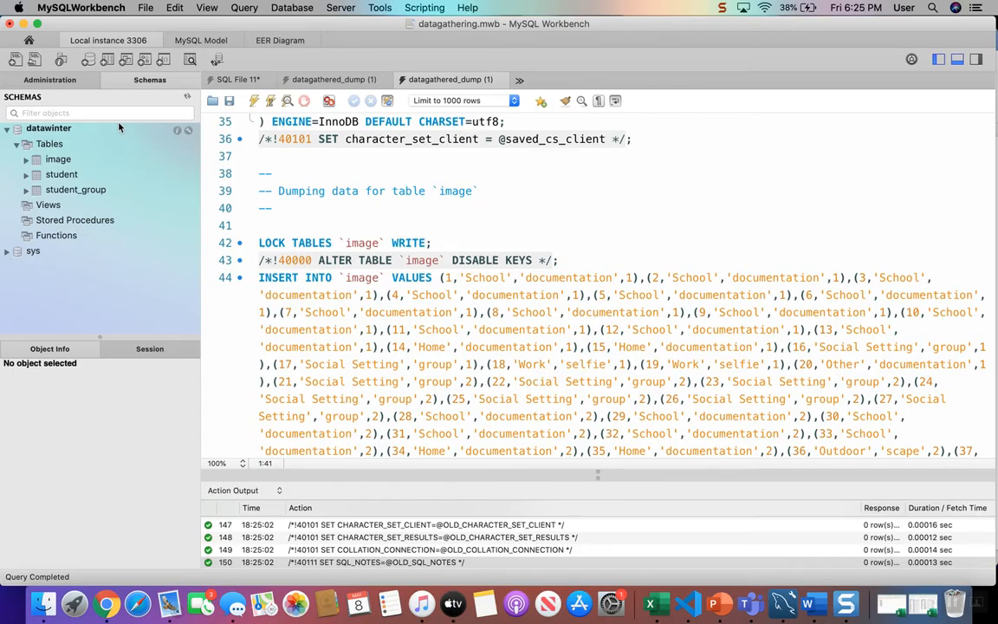
{"action": "mouse_move", "coordinate": [146, 128]}
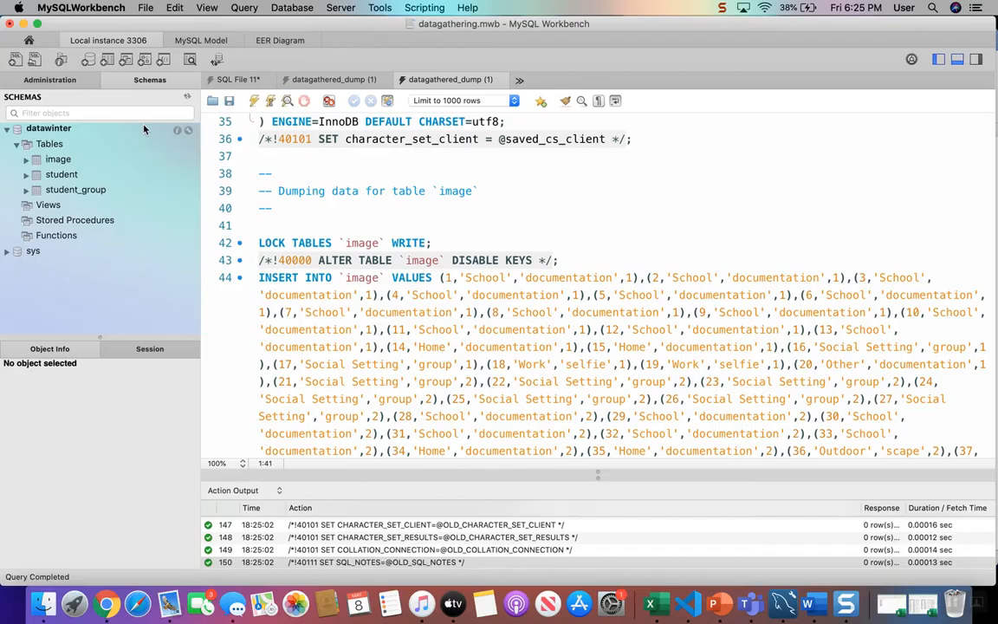
{"action": "mouse_move", "coordinate": [130, 155]}
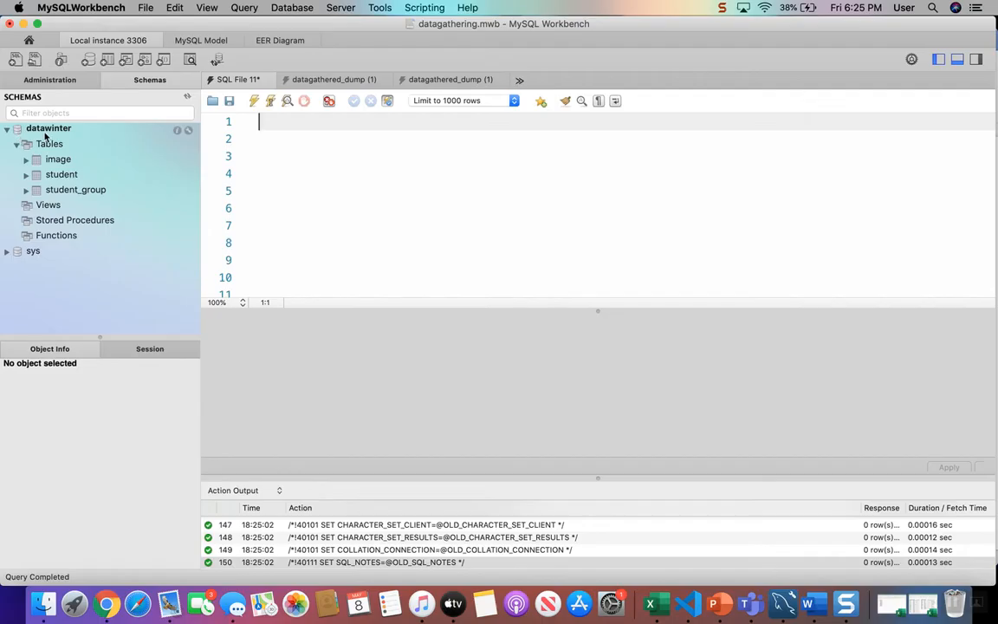
{"action": "mouse_move", "coordinate": [197, 163]}
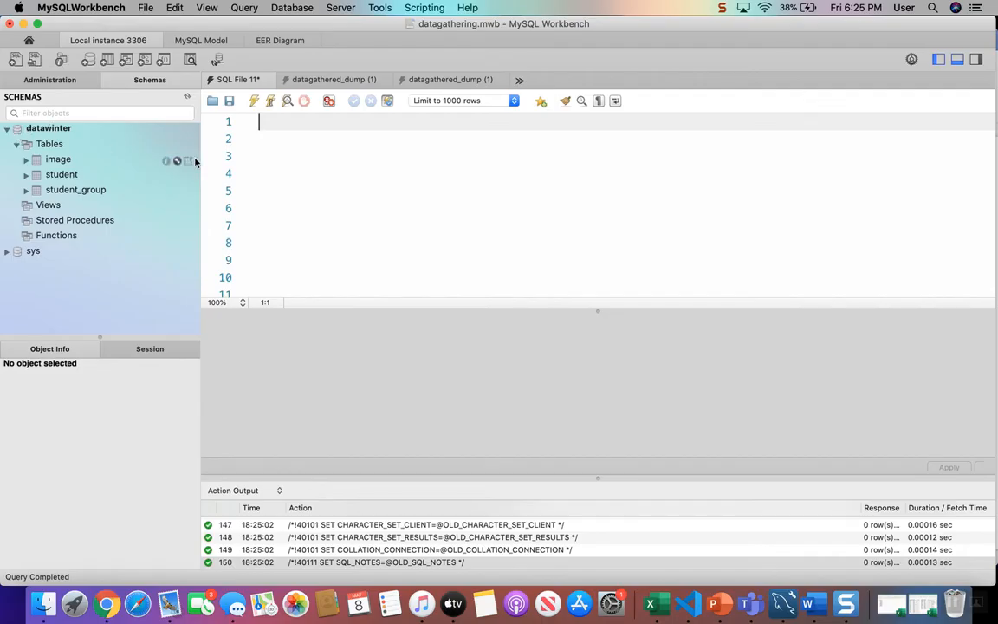
Write USE datawinter; and SELECT * FROM student; and run them to list all students
{"action": "type", "text": "USE"}
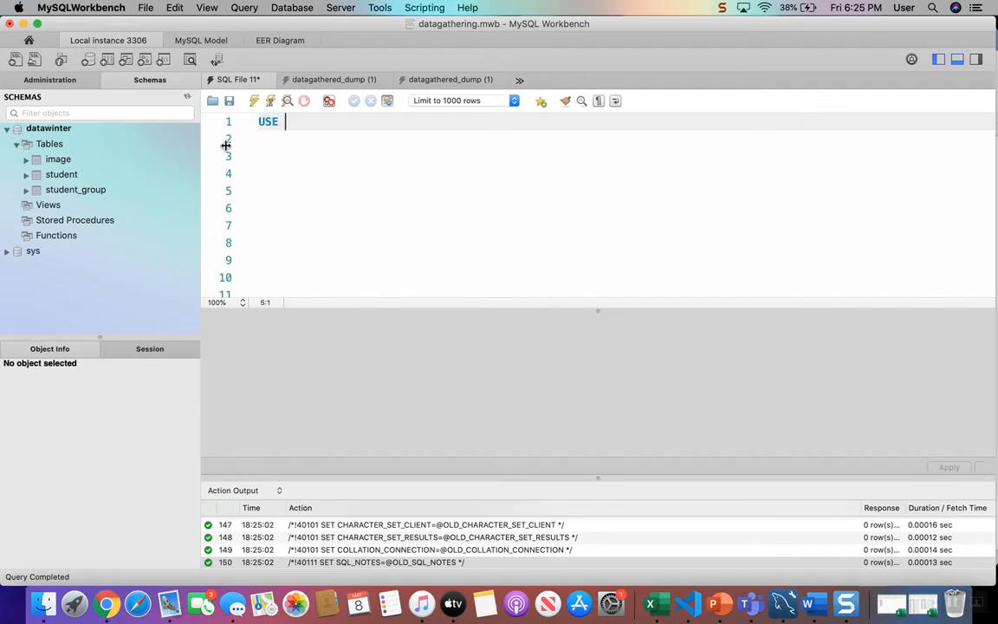
{"action": "type", "text": "datawi"}
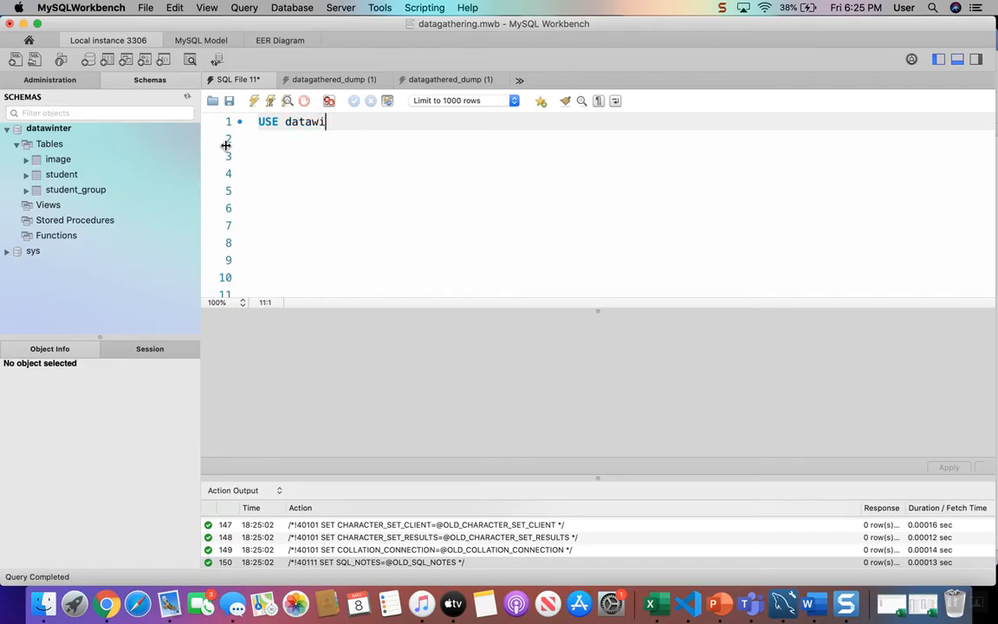
{"action": "type", "text": "nter;"}
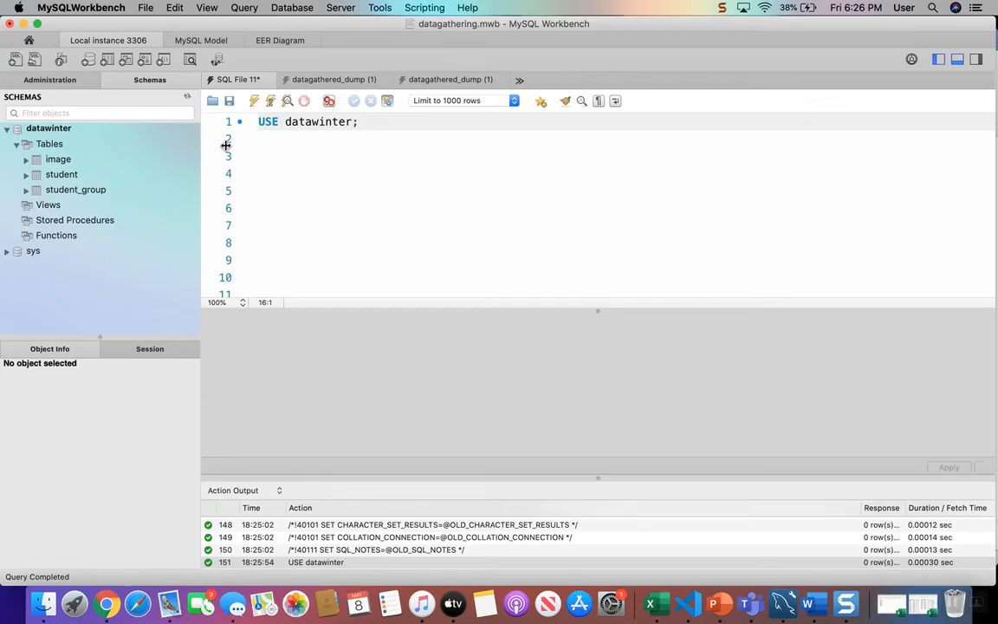
{"action": "type", "text": "SEL"}
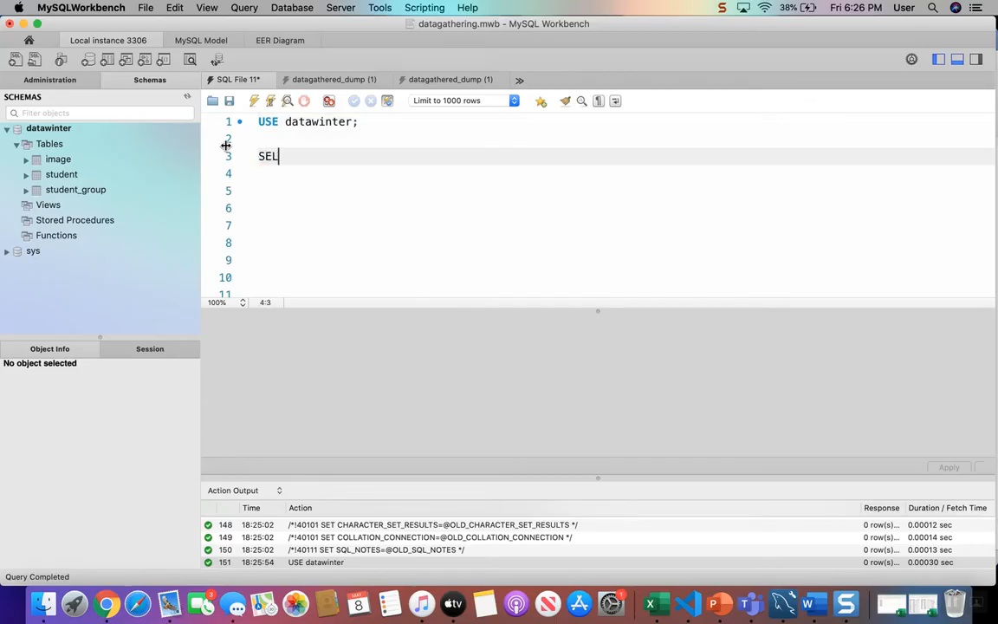
{"action": "type", "text": "ECT"}
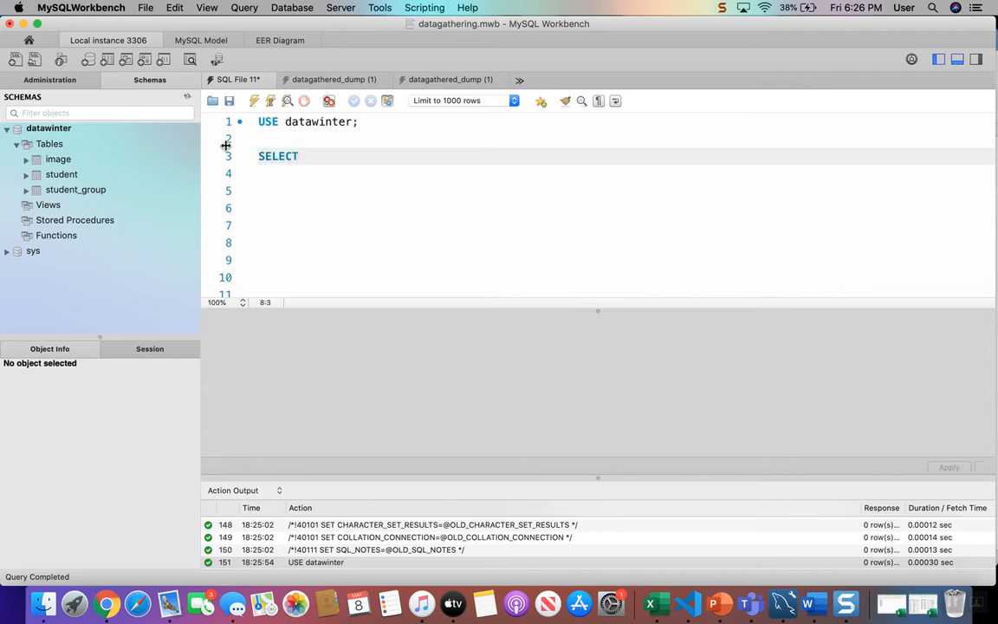
{"action": "type", "text": "* FROM"}
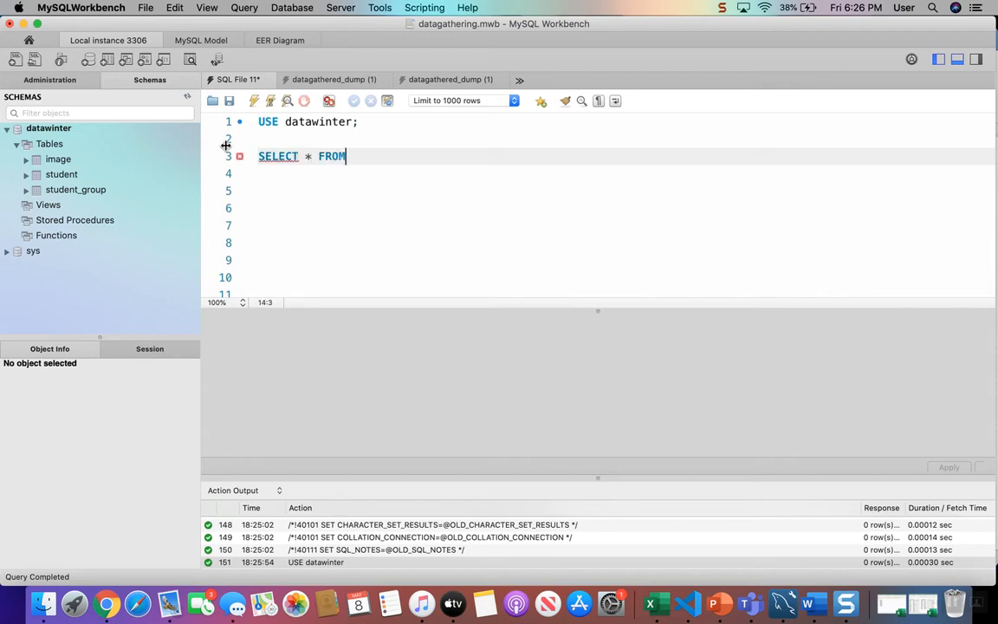
{"action": "type", "text": "student"}
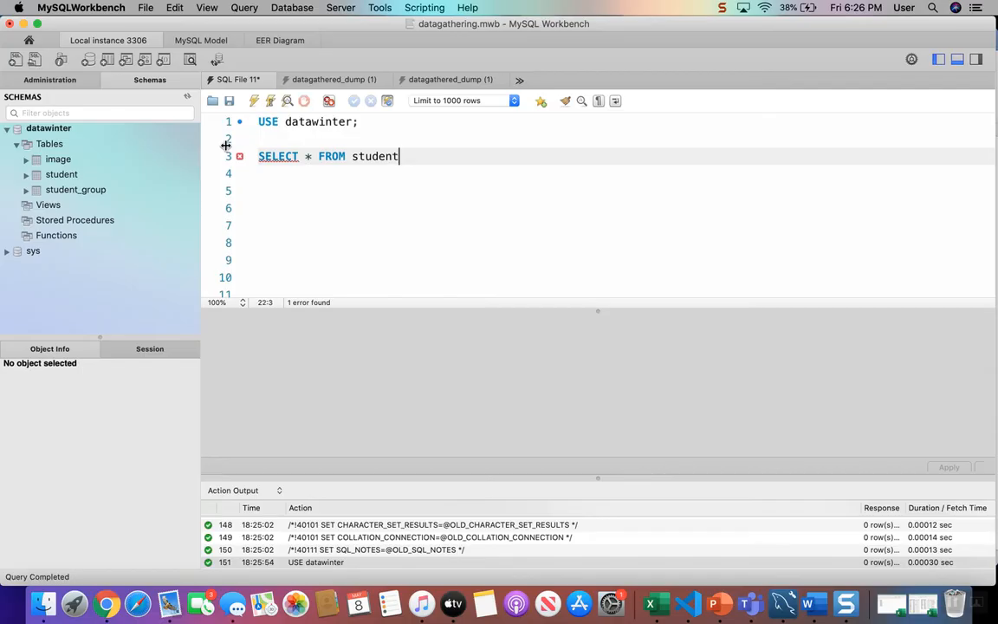
{"action": "type", "text": ";"}
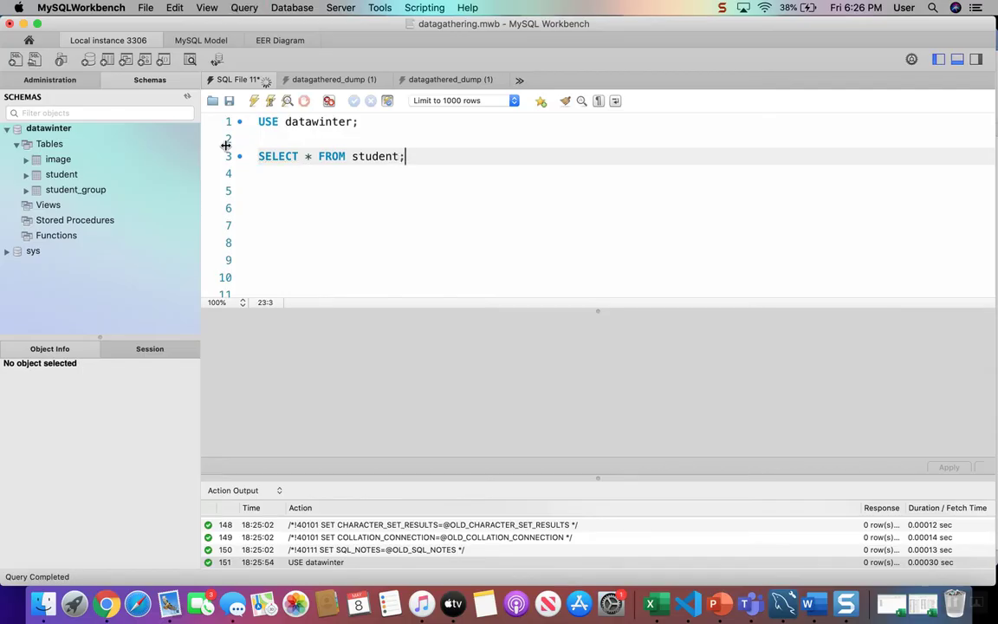
{"action": "left_click", "coordinate": [561, 100]}
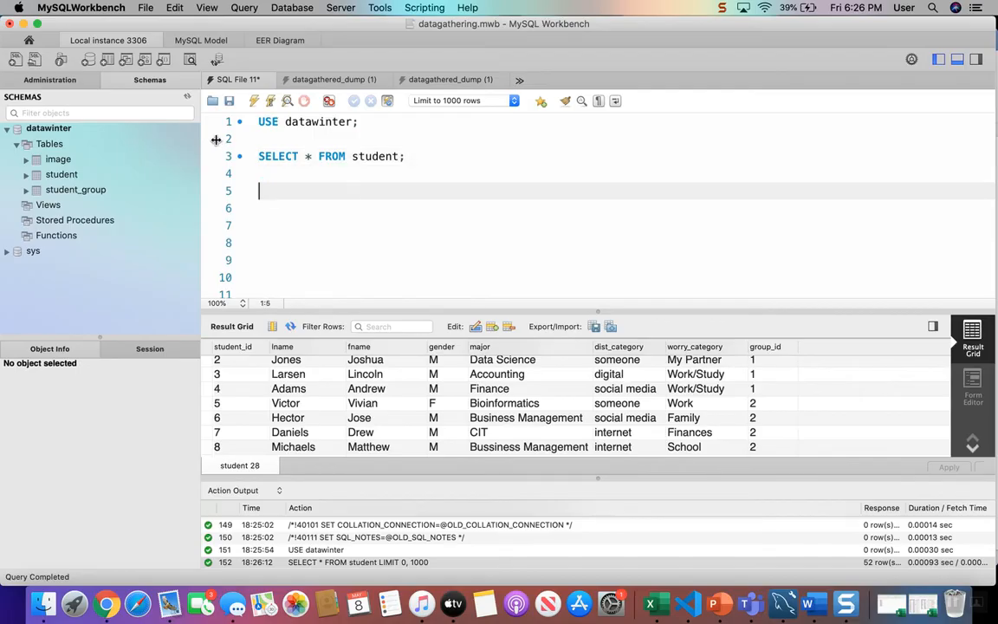
Write a second query SELECT lname, fname, major FROM student; beneath the first
{"action": "type", "text": "SELECT"}
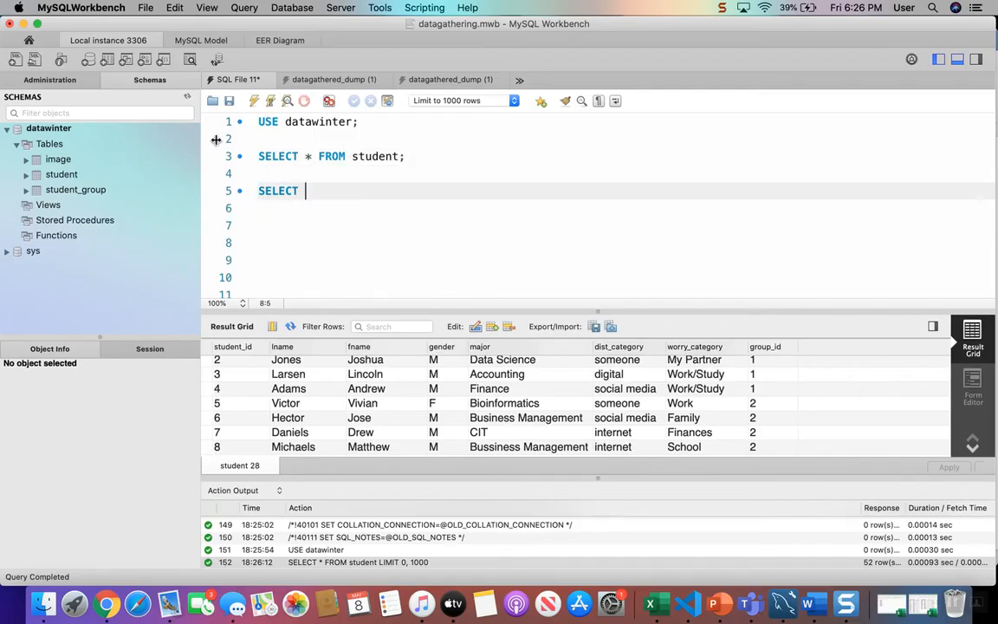
{"action": "type", "text": "la"}
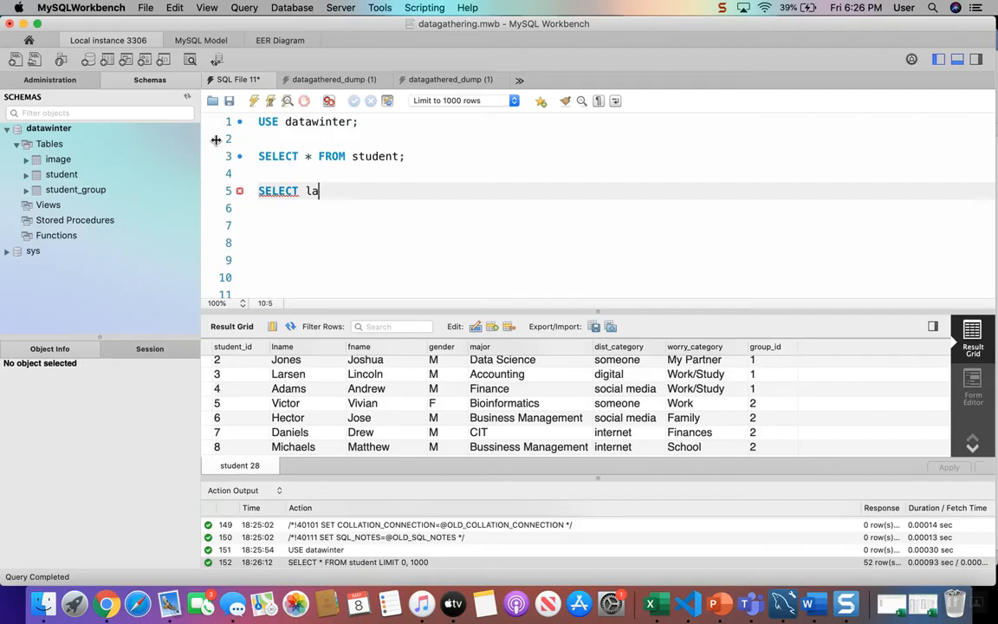
{"action": "type", "text": "name, fn"}
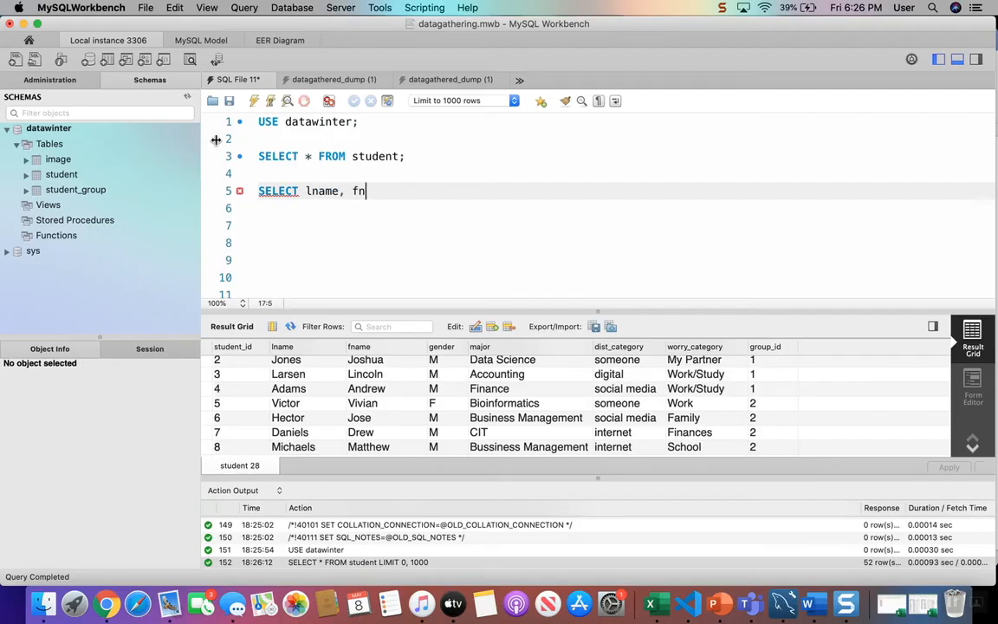
{"action": "type", "text": "ame,"}
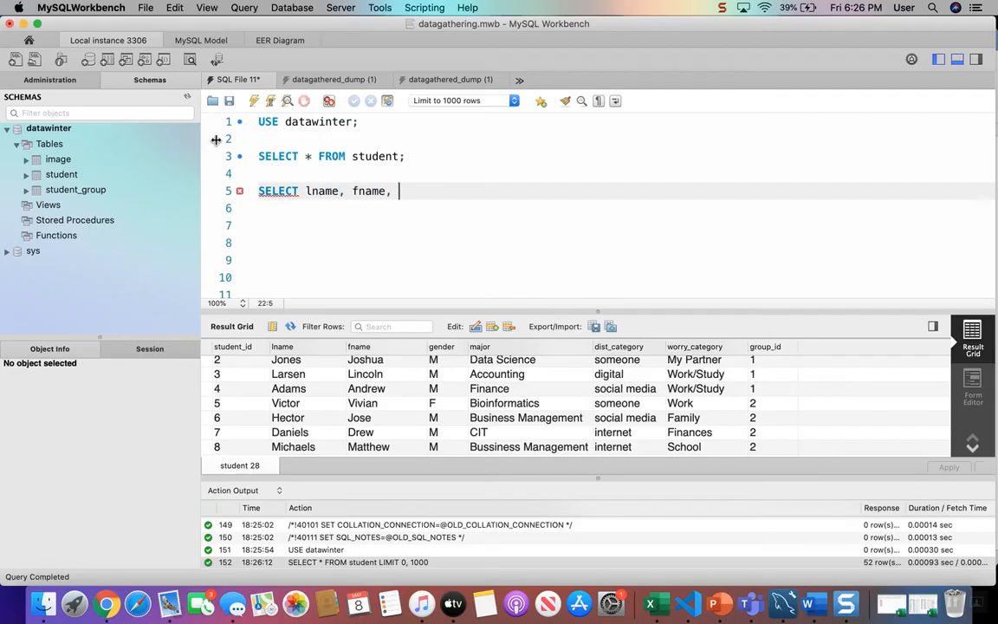
{"action": "type", "text": "major"}
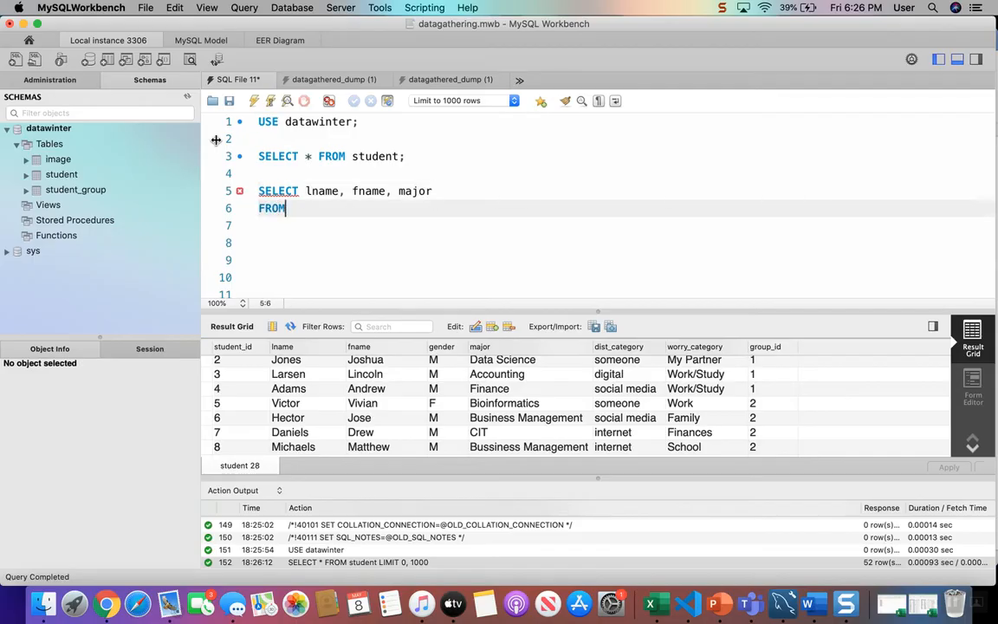
{"action": "type", "text": "student"}
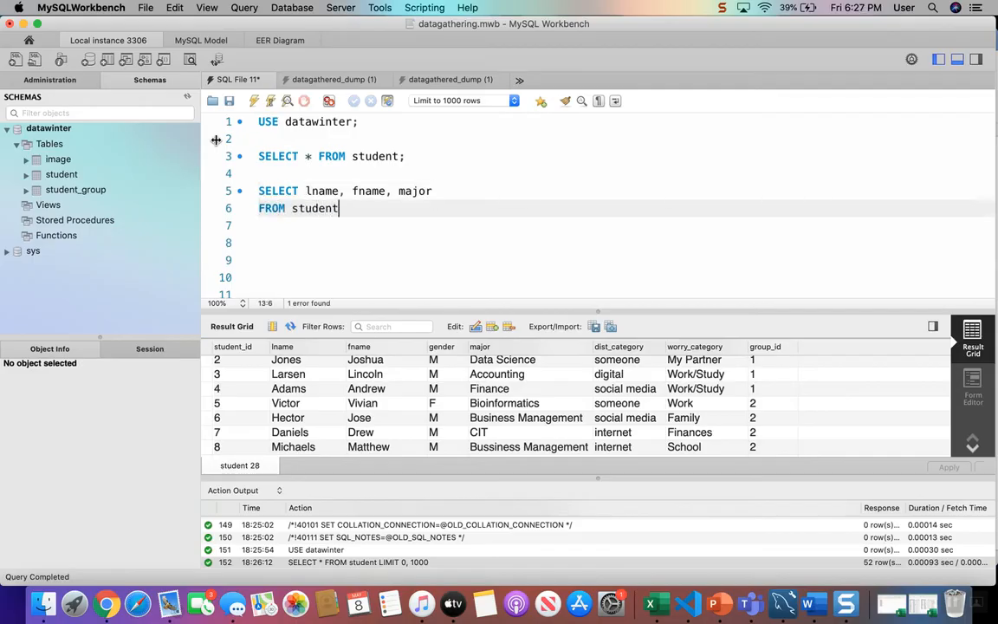
{"action": "type", "text": ";"}
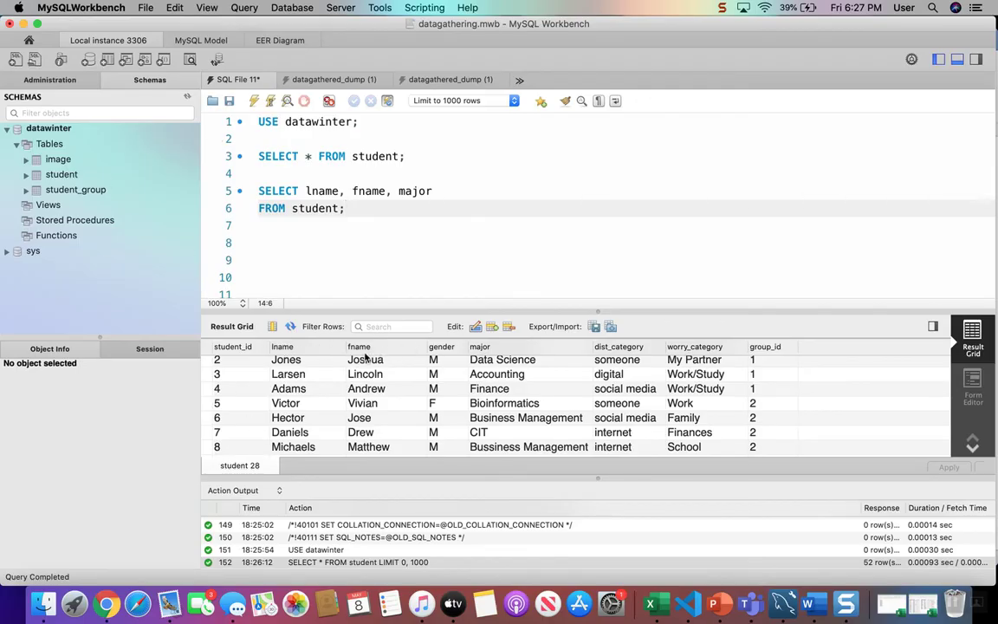
{"action": "mouse_move", "coordinate": [452, 341]}
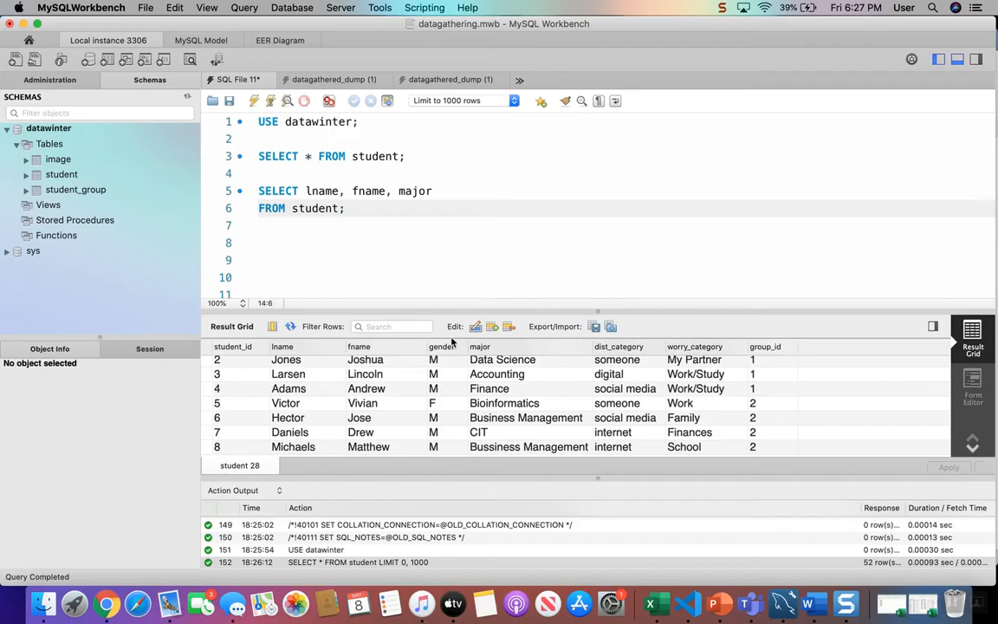
{"action": "mouse_move", "coordinate": [445, 291]}
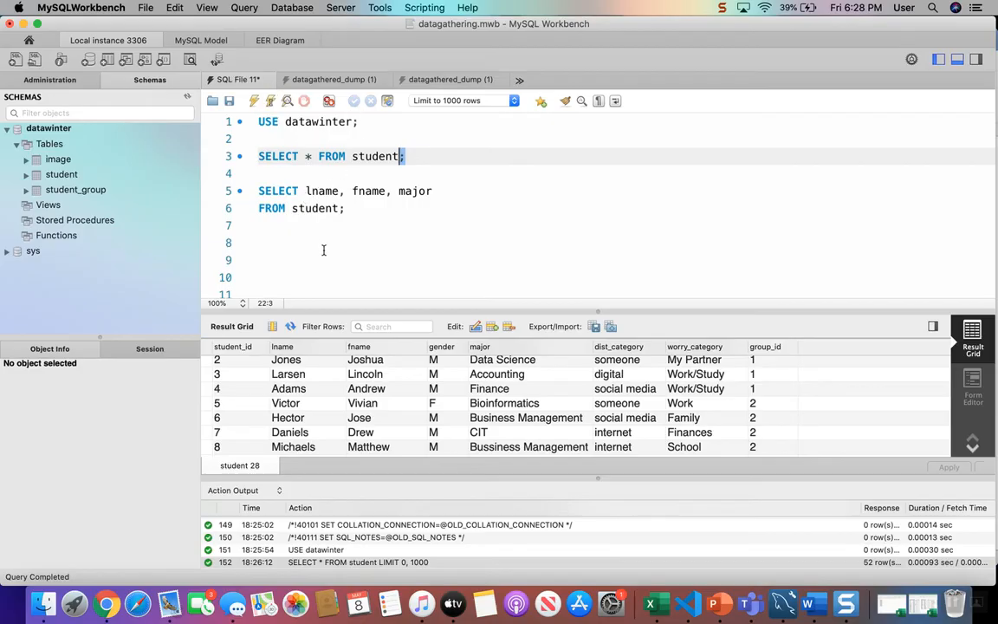
{"action": "left_click", "coordinate": [146, 7]}
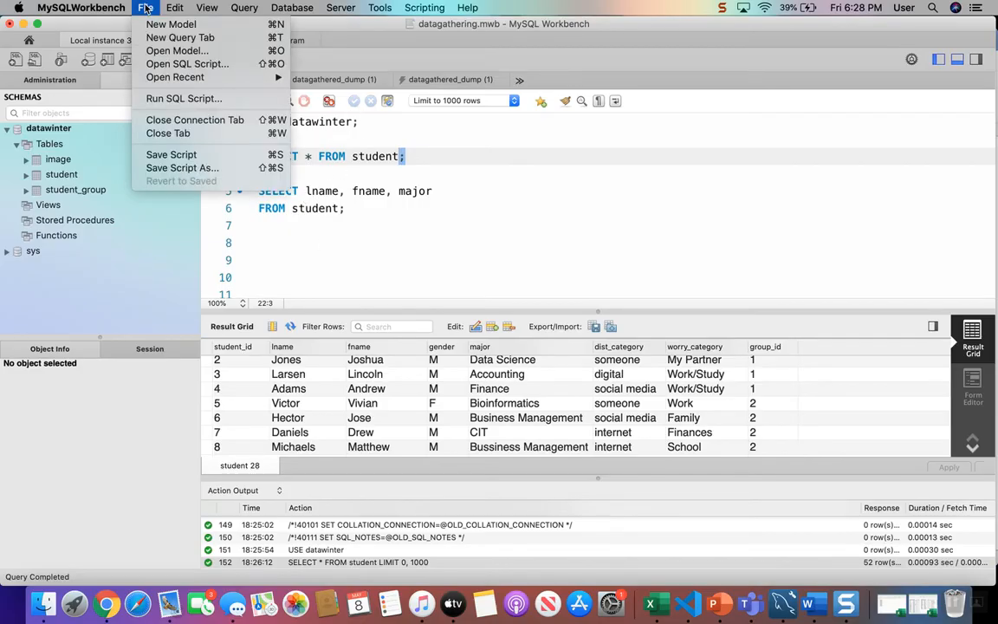
{"action": "mouse_move", "coordinate": [172, 154]}
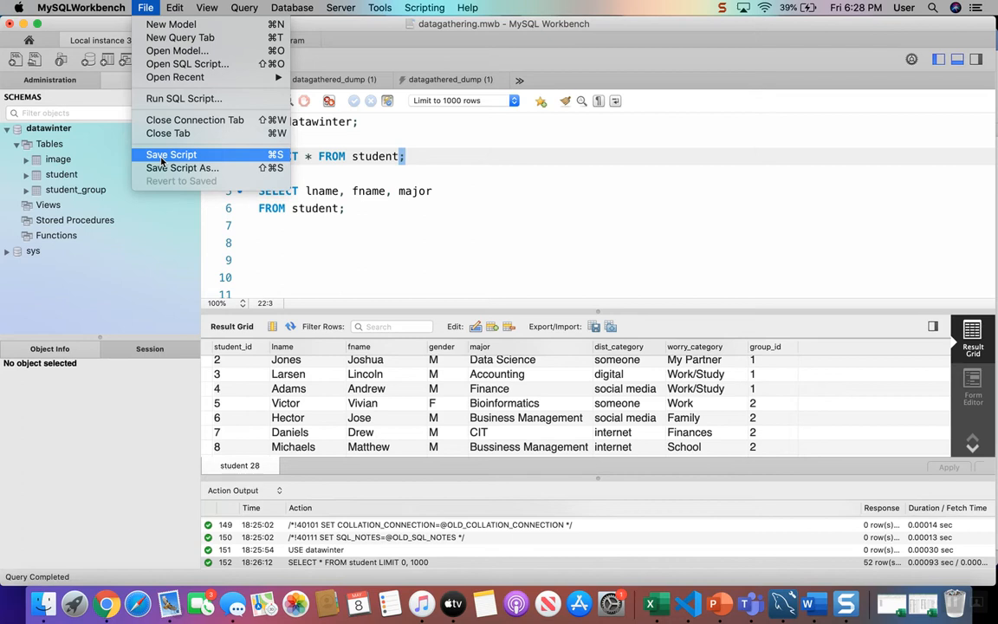
{"action": "mouse_move", "coordinate": [242, 184]}
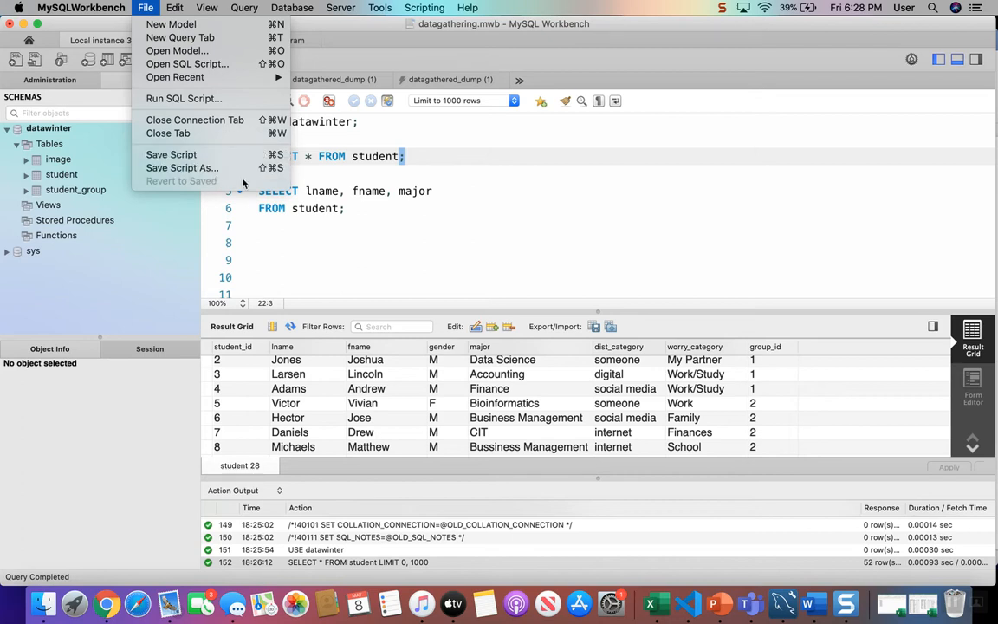
{"action": "mouse_move", "coordinate": [457, 231]}
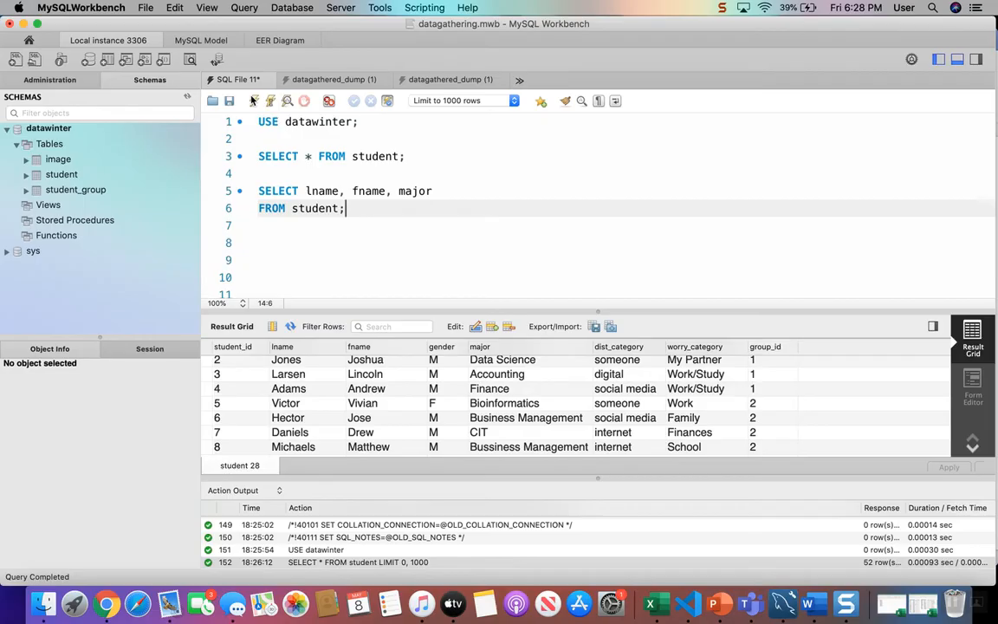
{"action": "mouse_move", "coordinate": [253, 100]}
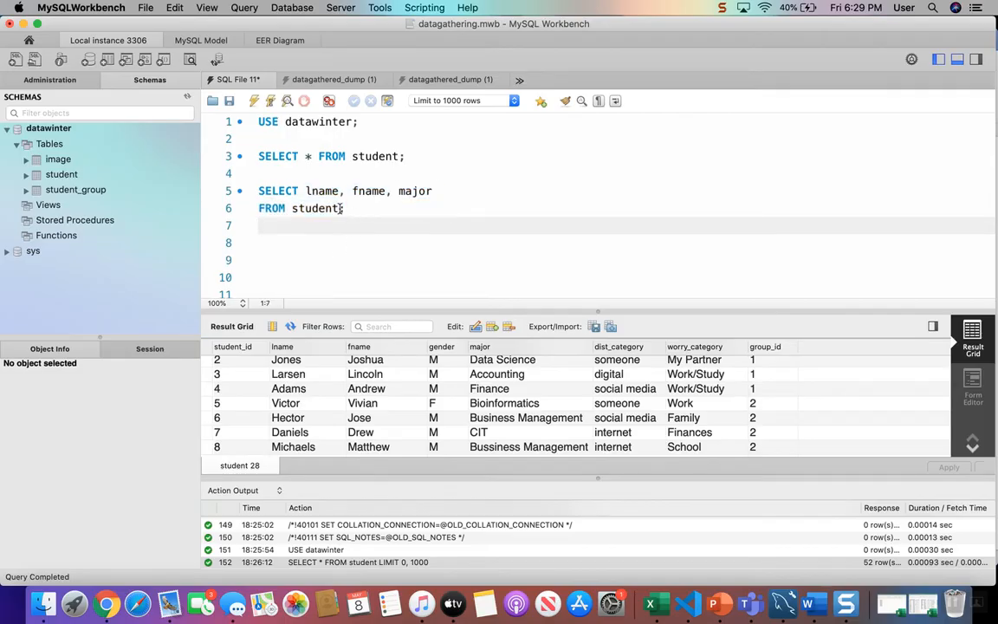
Add WHERE major = 'CIT' to the name-and-major query so only CIT students are listed
{"action": "type", "text": ";"}
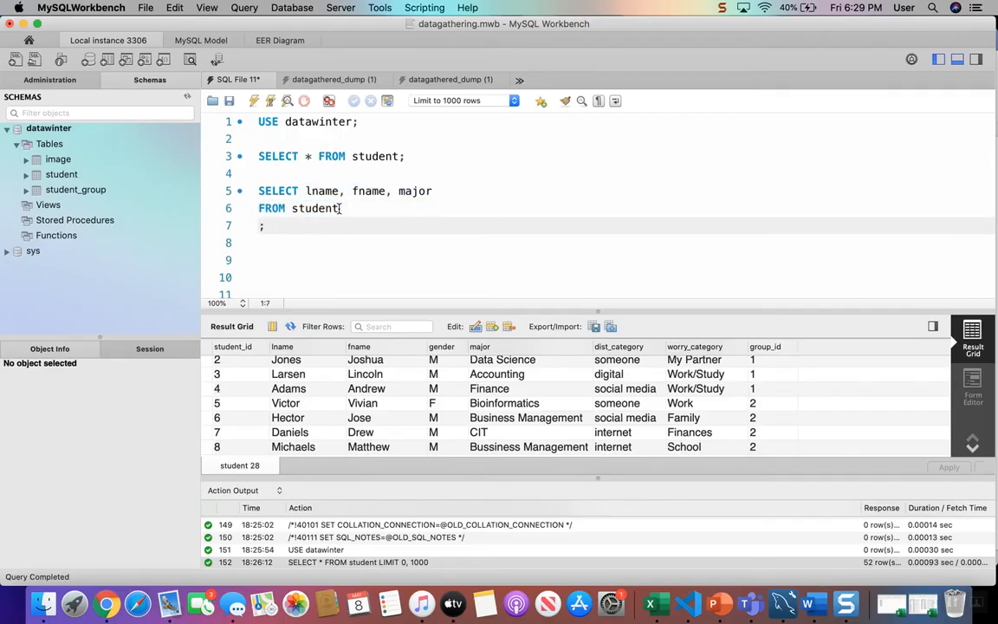
{"action": "type", "text": "WHERE"}
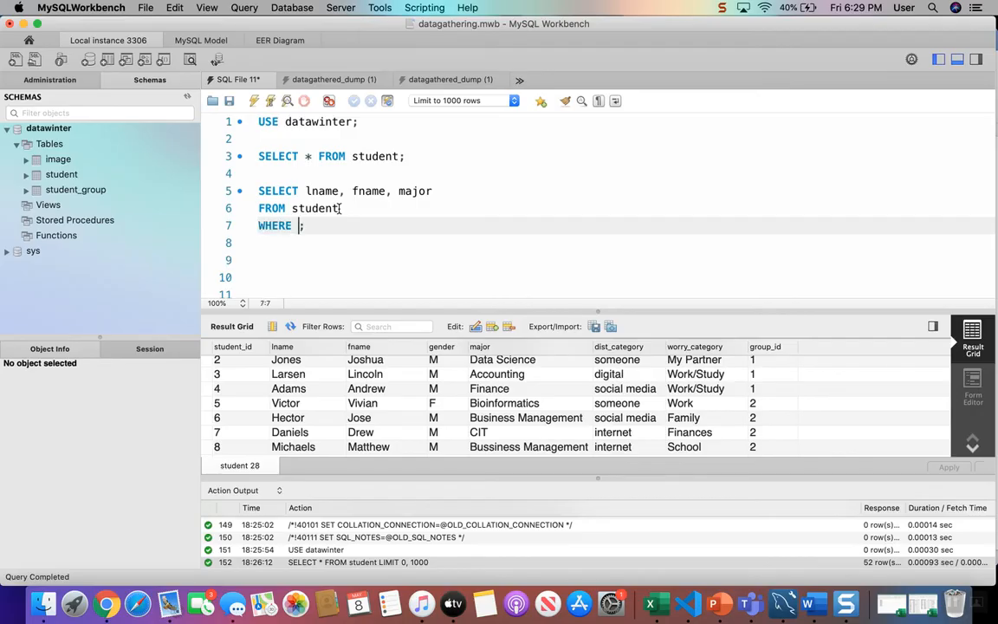
{"action": "type", "text": "major"}
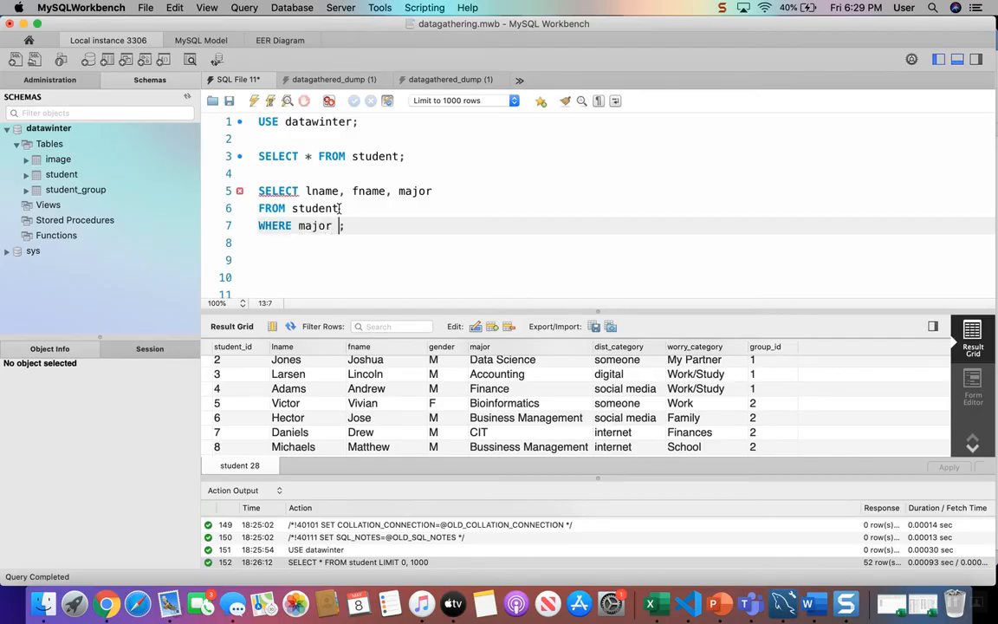
{"action": "type", "text": "= 'CIT'"}
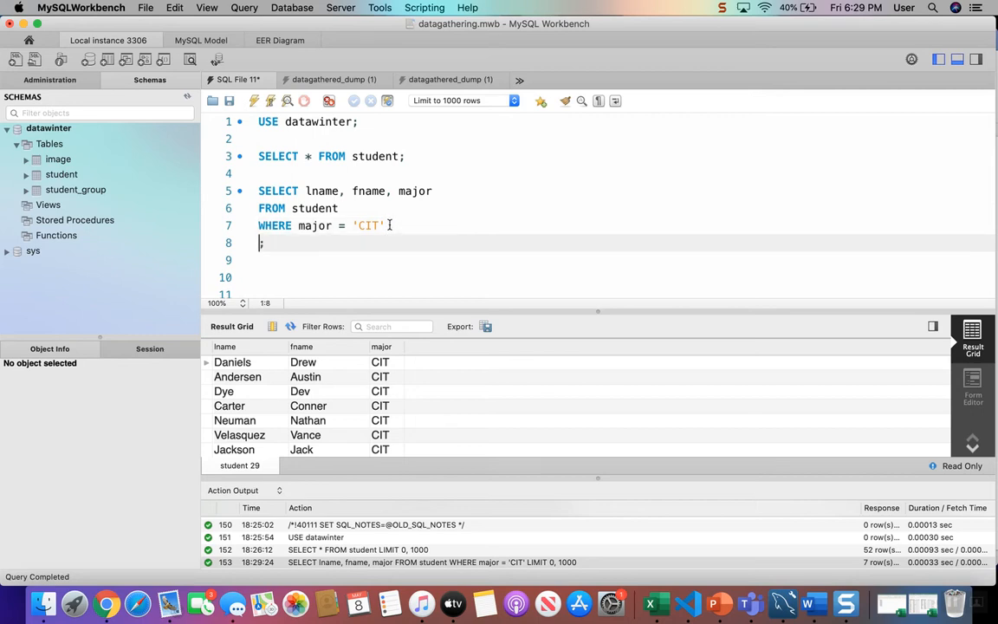
Add ORDER BY lname so the CIT students are sorted alphabetically by last name
{"action": "type", "text": "ORDER BY"}
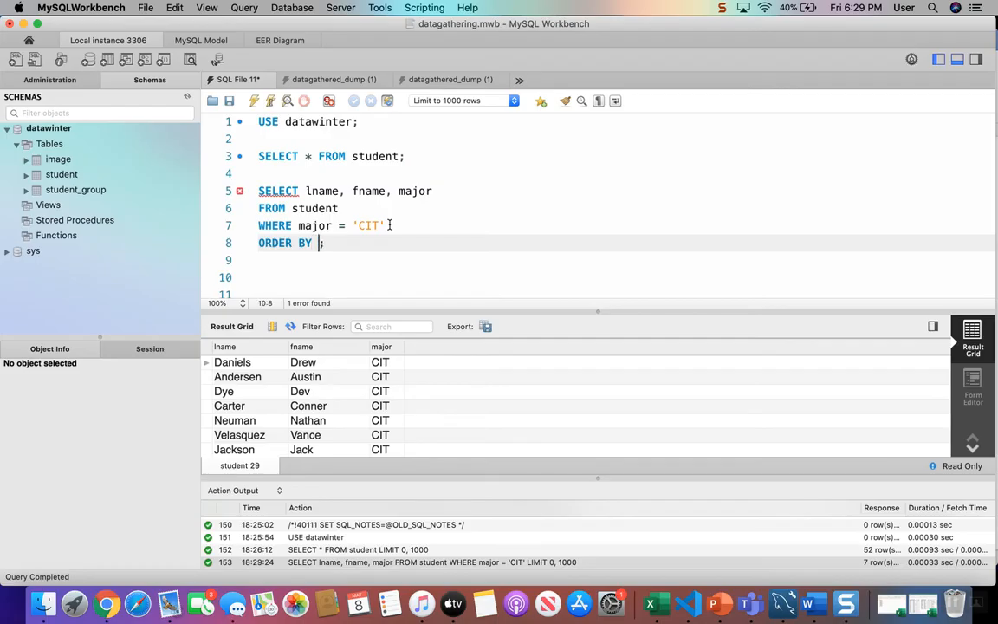
{"action": "type", "text": "lname"}
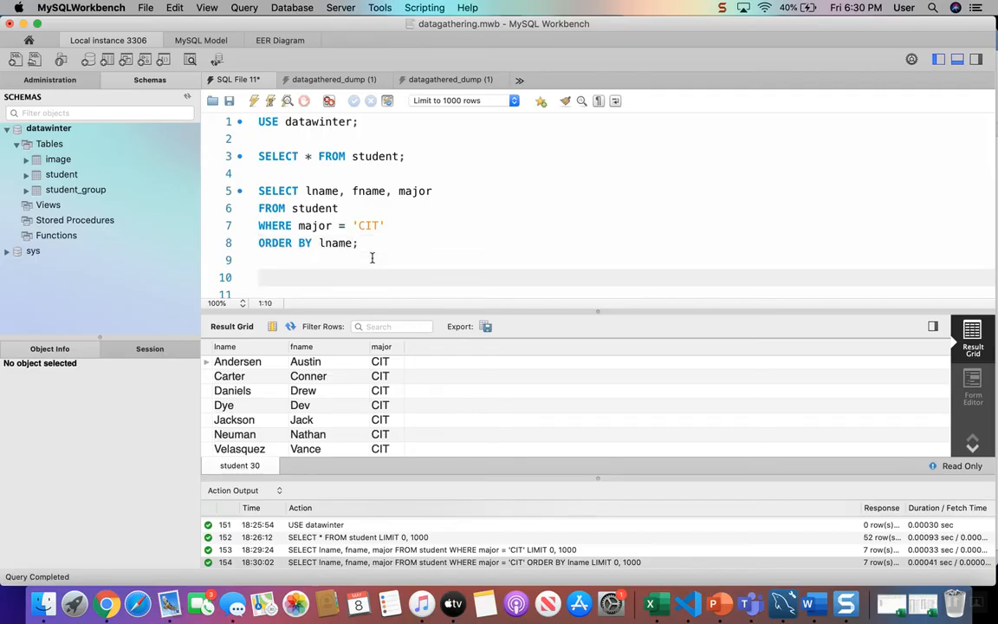
Write SELECT lname, fname FROM student WHERE dist_category = 'internet'; and run it
{"action": "type", "text": "SELECT la"}
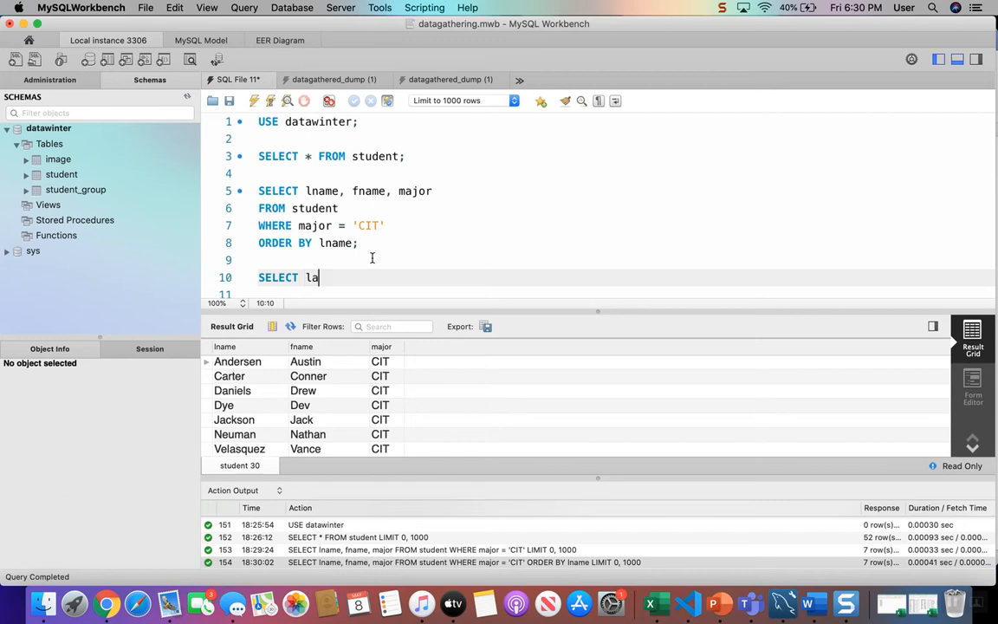
{"action": "type", "text": "n"}
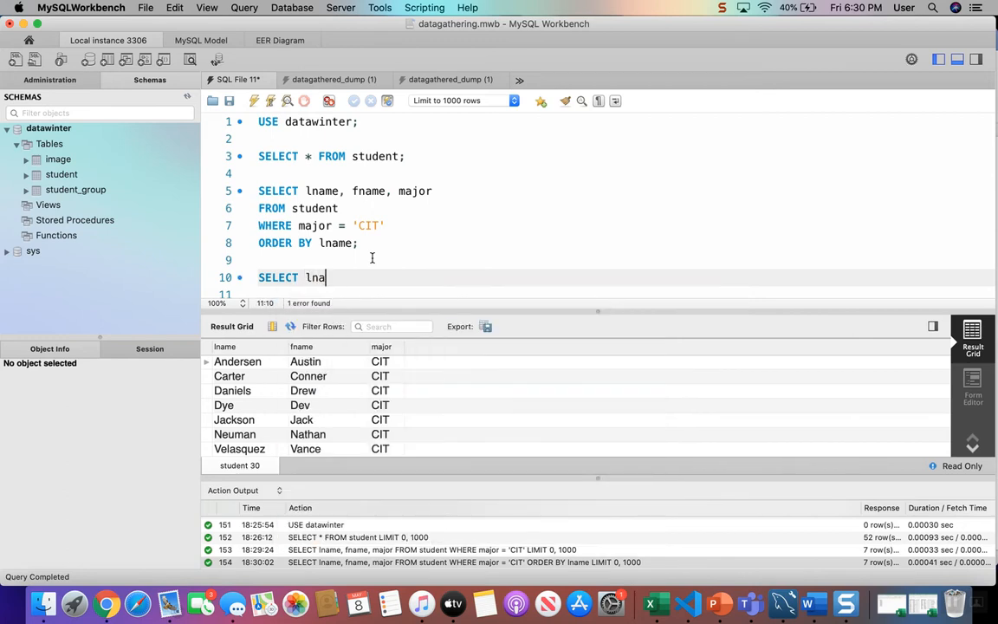
{"action": "type", "text": "me, fname"}
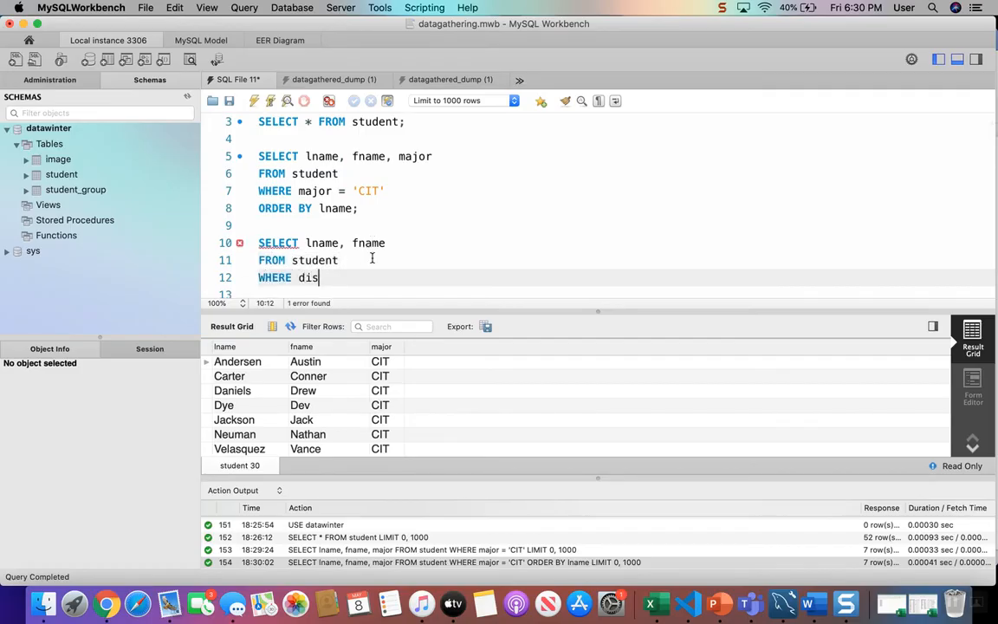
{"action": "type", "text": "t_cate"}
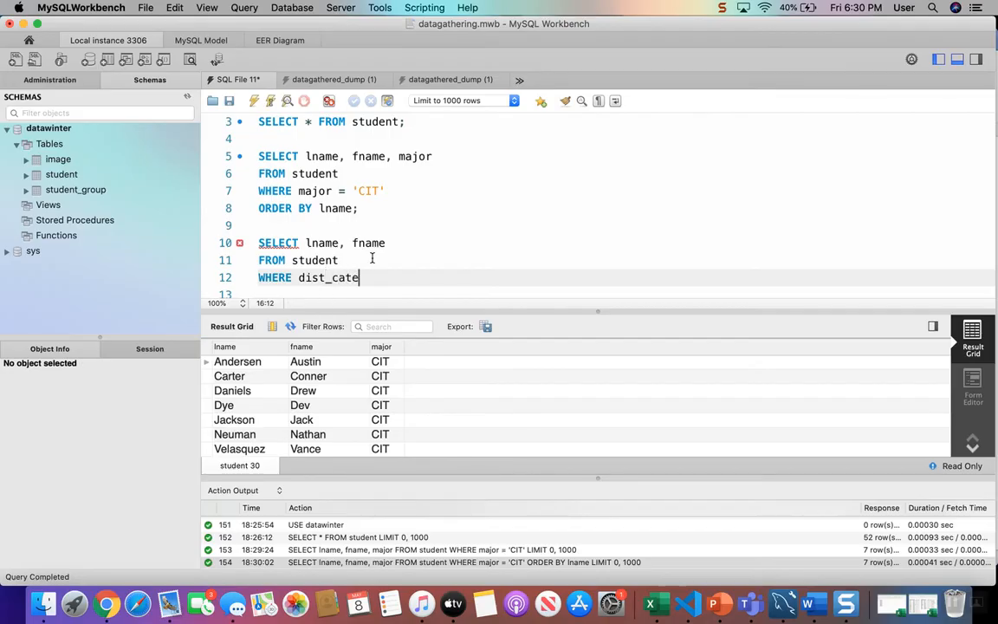
{"action": "type", "text": "gory"}
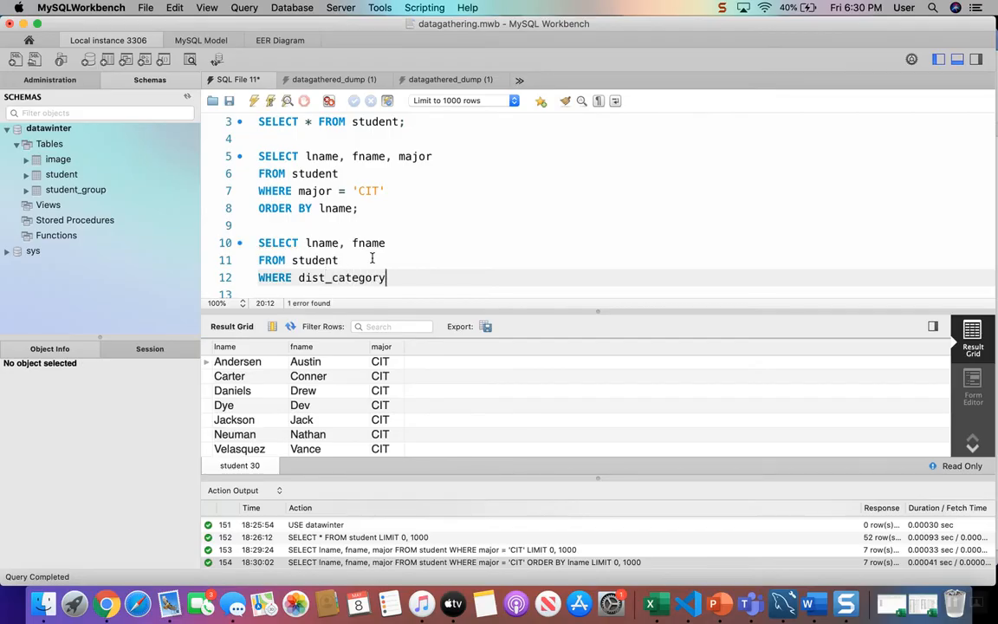
{"action": "type", "text": "="}
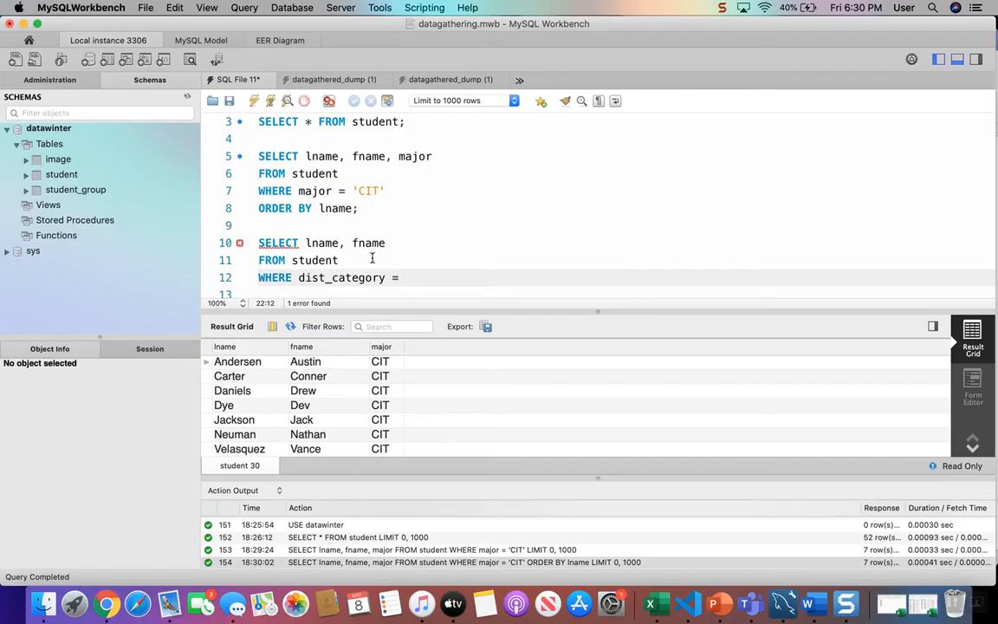
{"action": "type", "text": "'inte"}
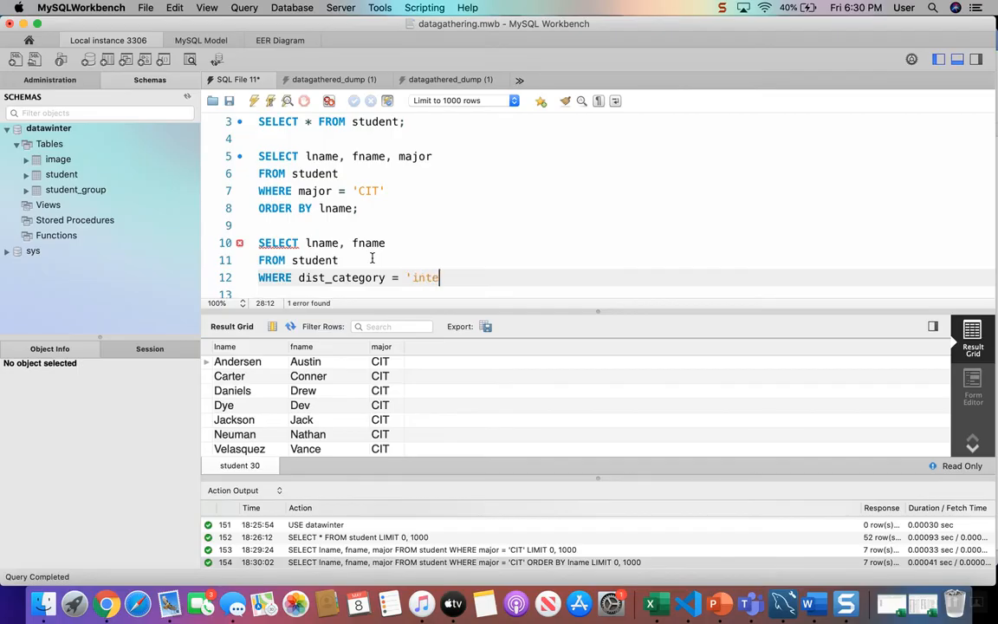
{"action": "type", "text": "rnet"}
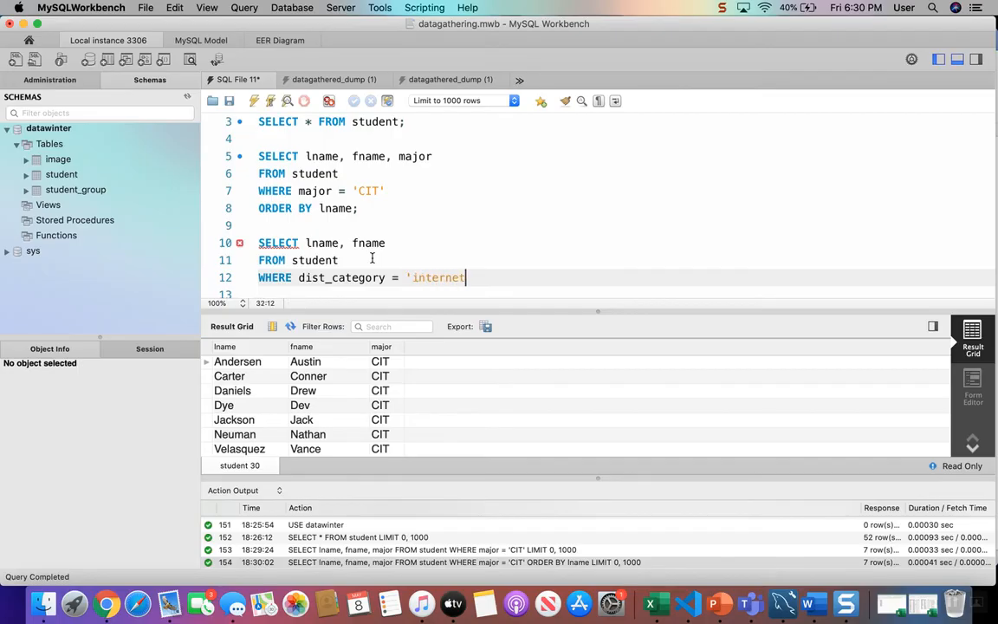
{"action": "type", "text": "'"}
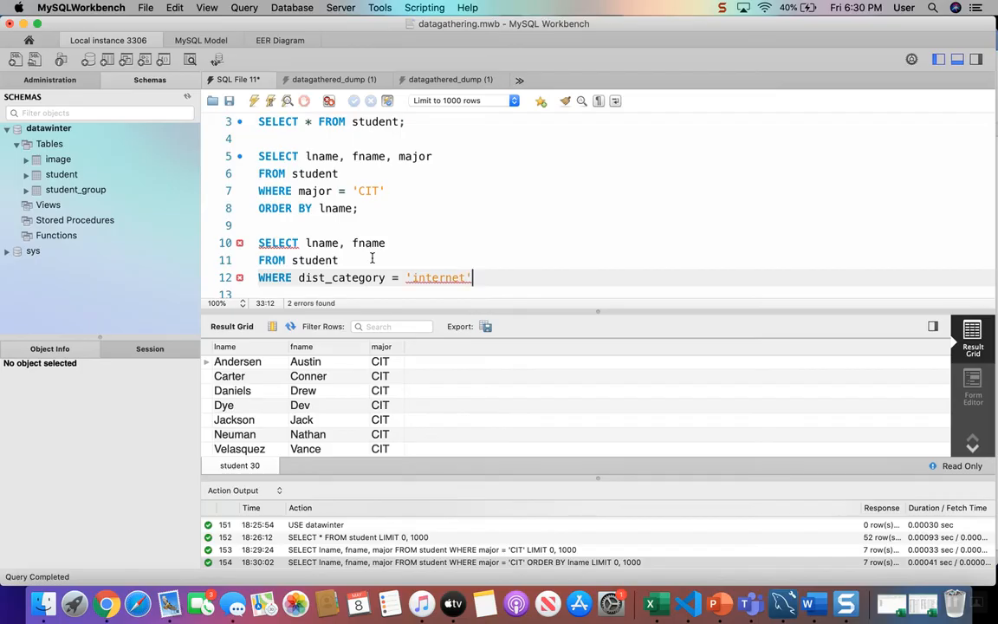
{"action": "type", "text": ";"}
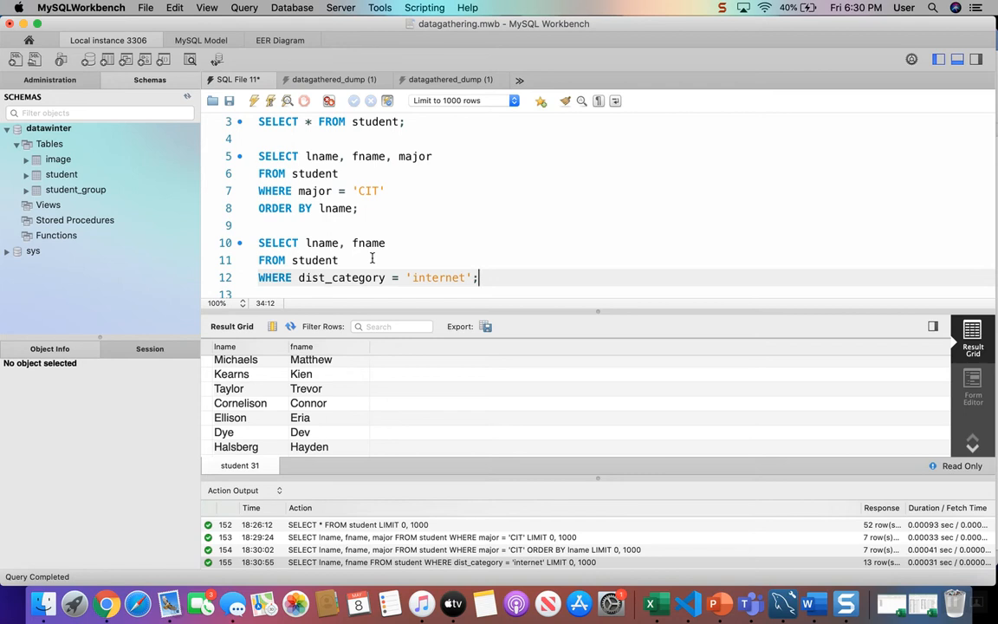
{"action": "scroll", "scroll_direction": "down", "scroll_amount": 3}
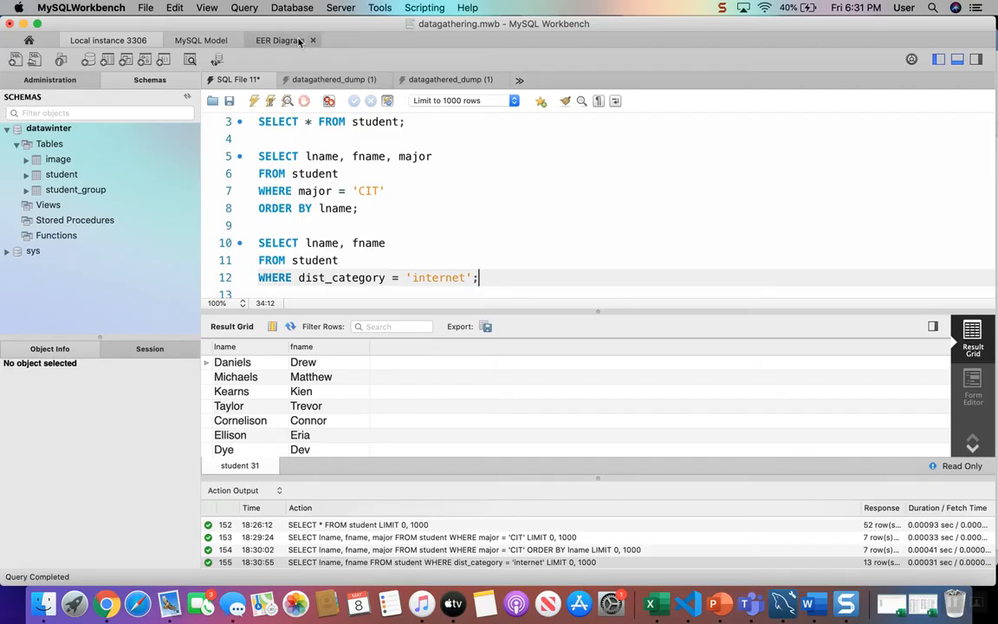
Switch to the database's EER Diagram tab
{"action": "left_click", "coordinate": [277, 40]}
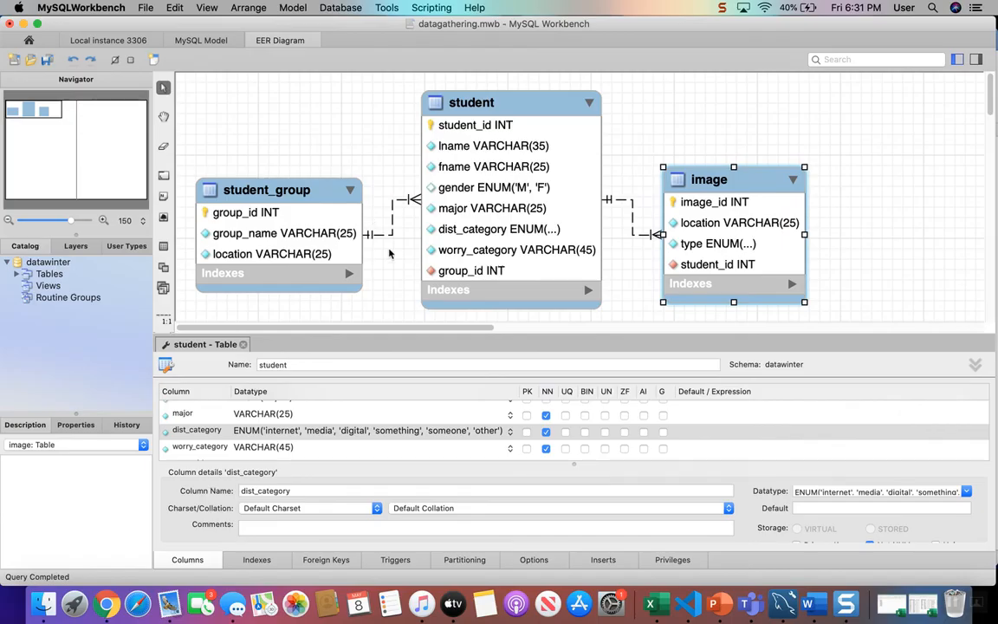
Inspect the student table's dist_category ENUM values and return to the SQL File tab
{"action": "left_click", "coordinate": [509, 102]}
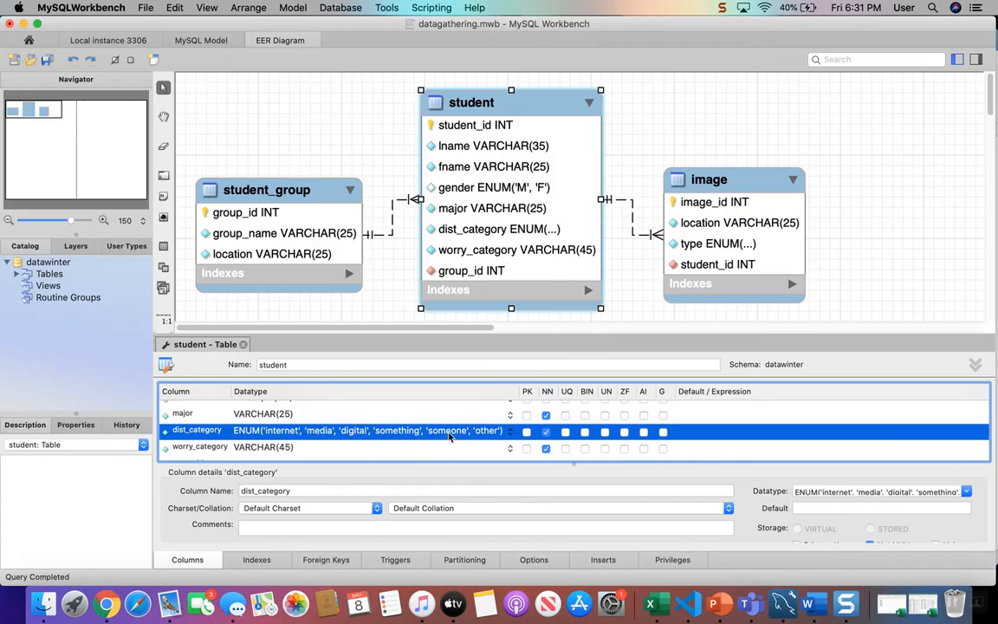
{"action": "mouse_move", "coordinate": [384, 436]}
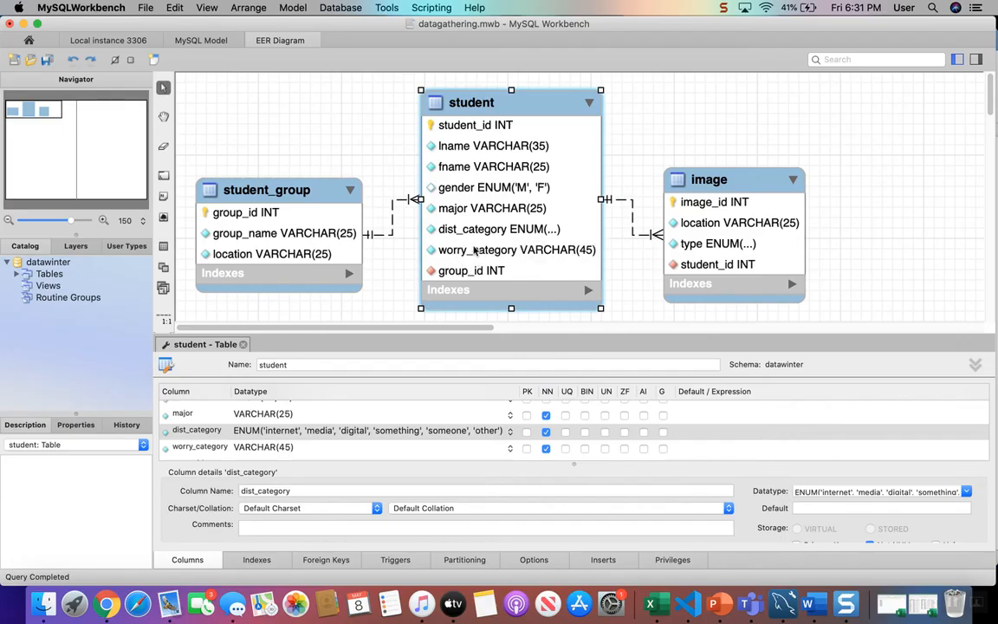
{"action": "mouse_move", "coordinate": [587, 241]}
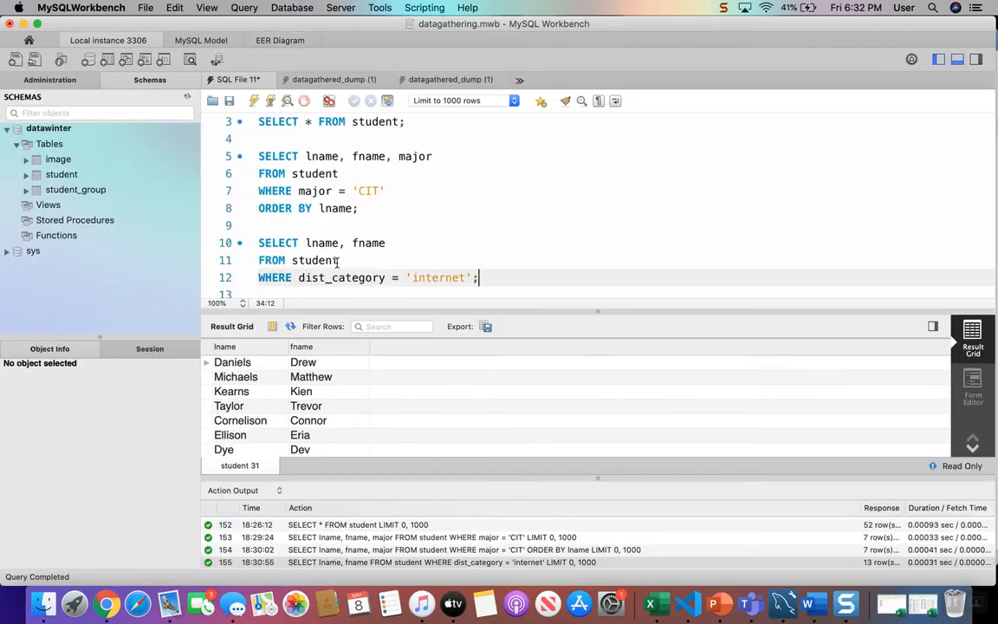
Change the filter from dist_category = 'internet' to worry_category = 'family'
{"action": "double_click", "coordinate": [312, 277]}
{"action": "type", "text": "worry"}
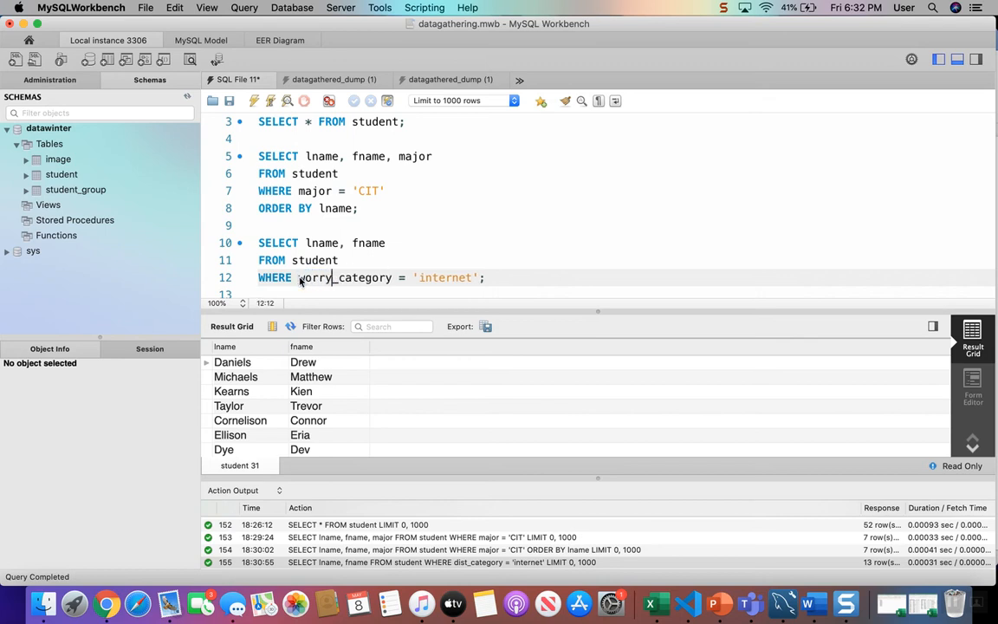
{"action": "mouse_move", "coordinate": [360, 286]}
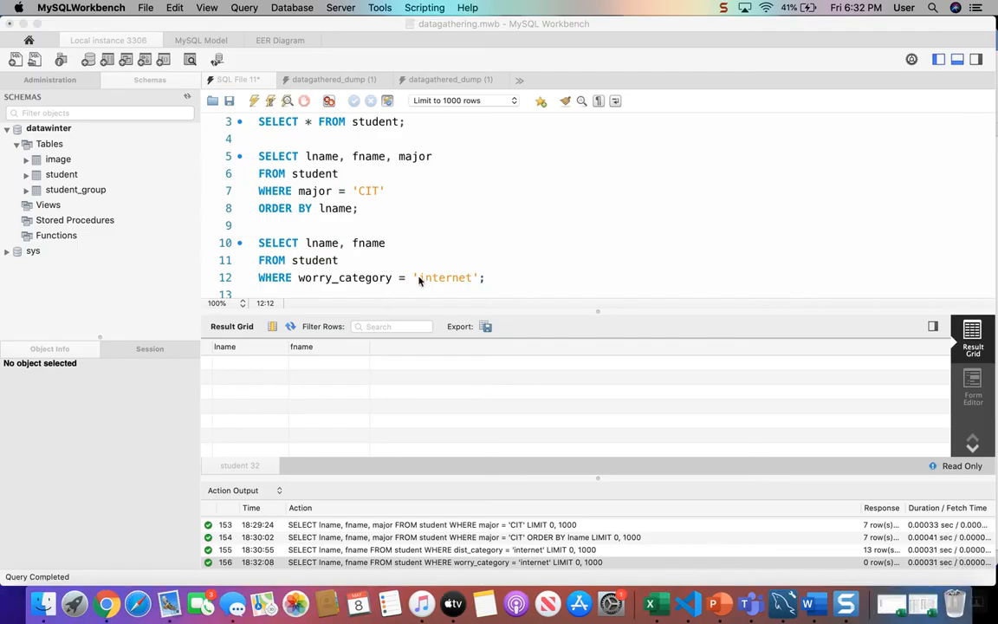
{"action": "double_click", "coordinate": [448, 277]}
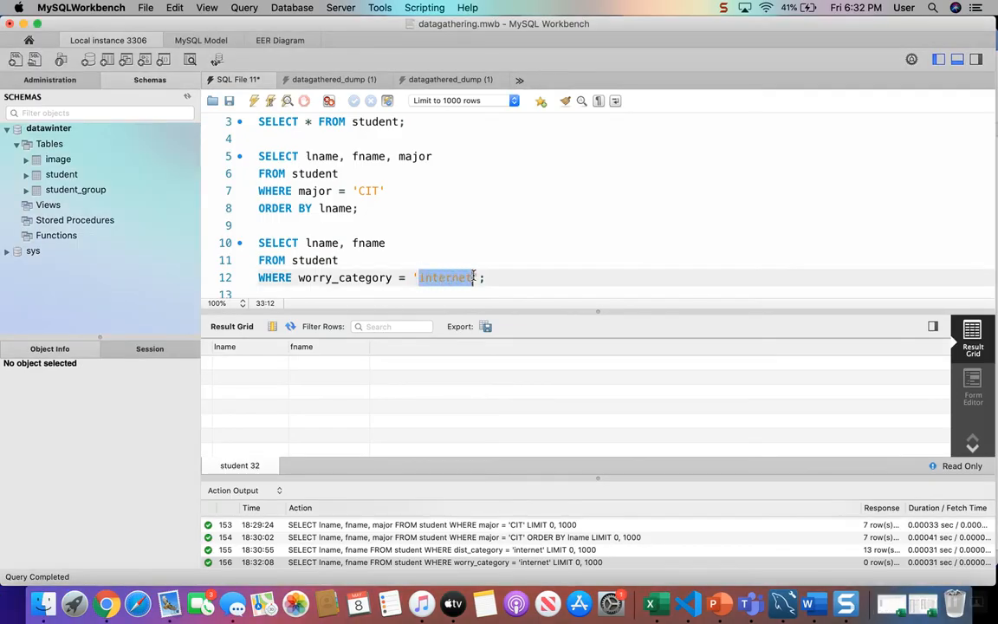
{"action": "type", "text": "family"}
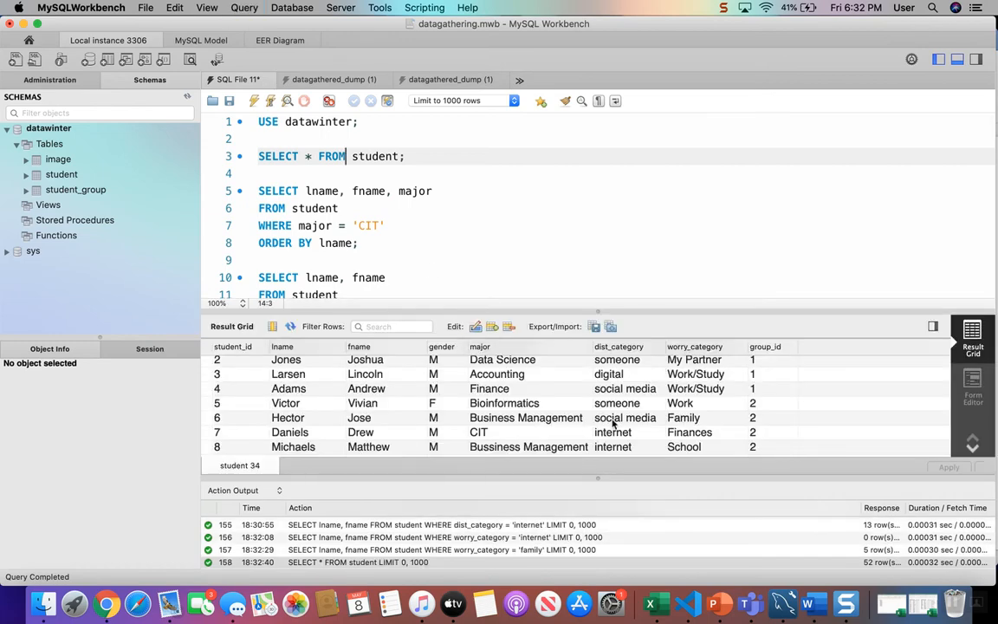
Run SELECT lname, fname FROM student WHERE worry_category = 'family' and review the five returned students
{"action": "scroll", "scroll_direction": "down", "scroll_amount": 3}
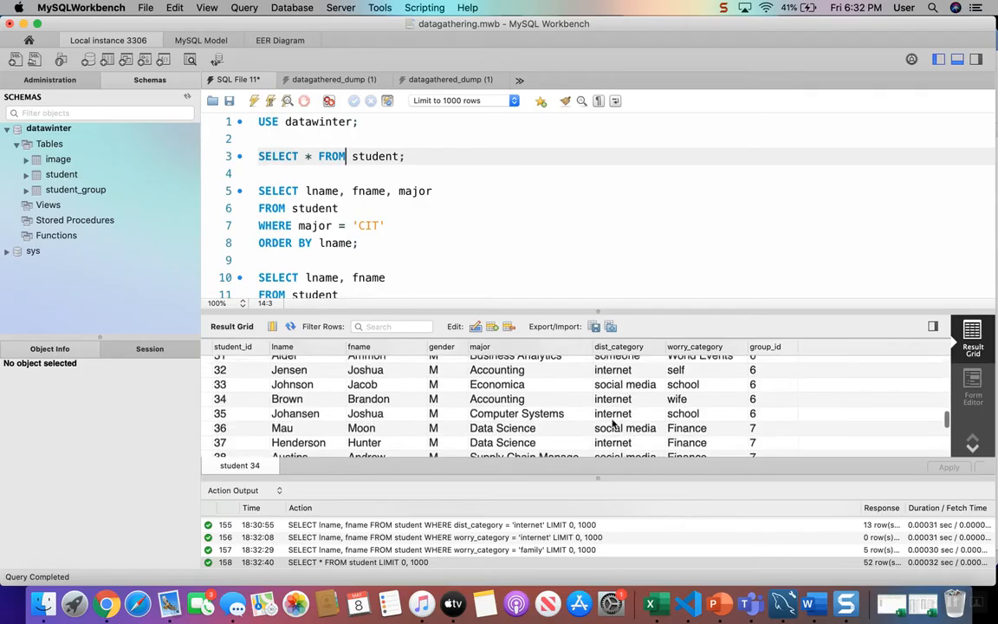
{"action": "left_click", "coordinate": [516, 421]}
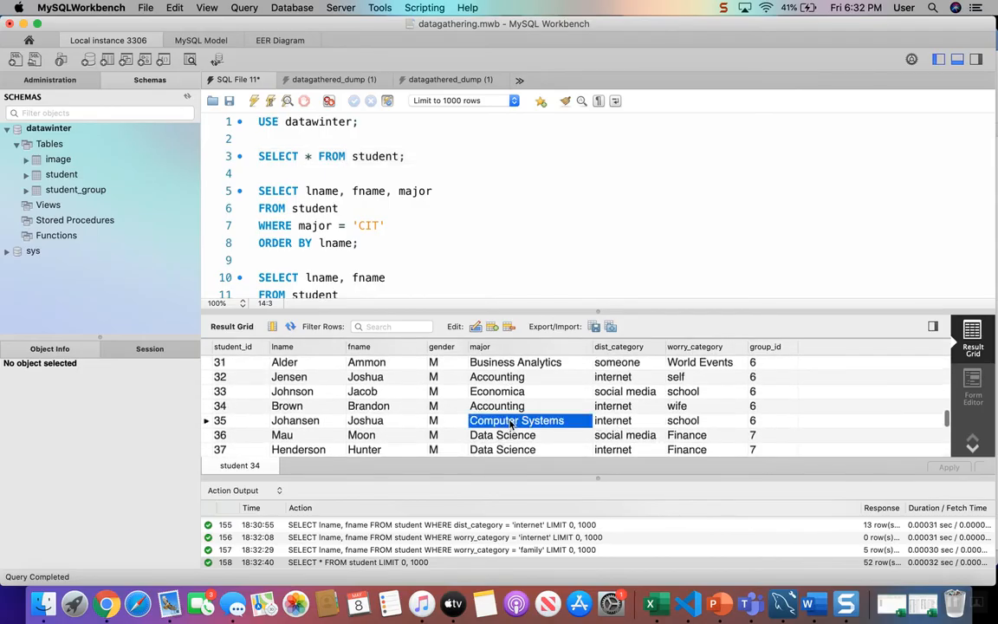
{"action": "left_click", "coordinate": [613, 421]}
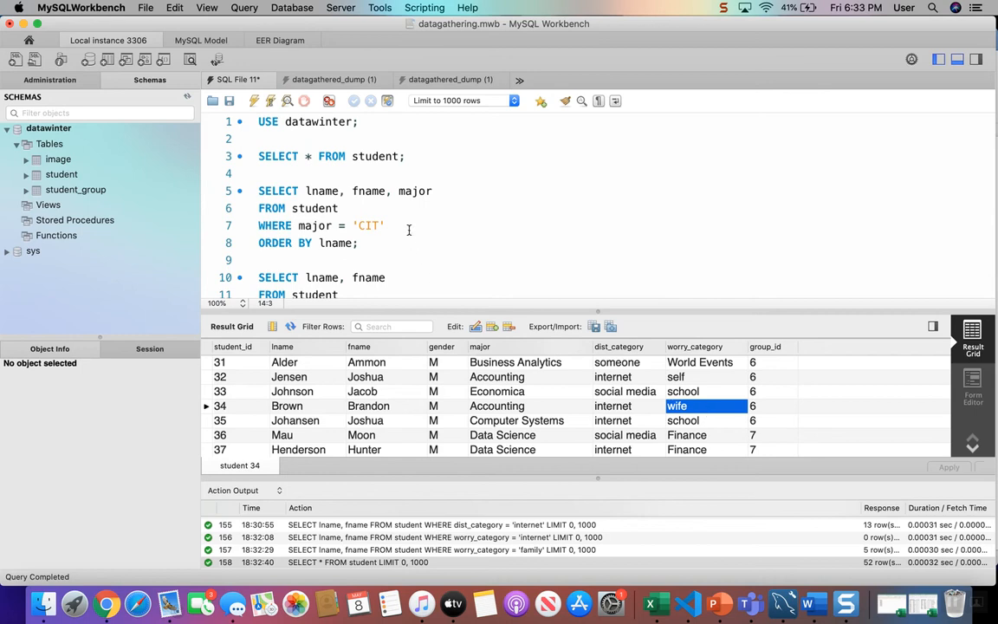
{"action": "scroll", "scroll_direction": "down", "scroll_amount": 3}
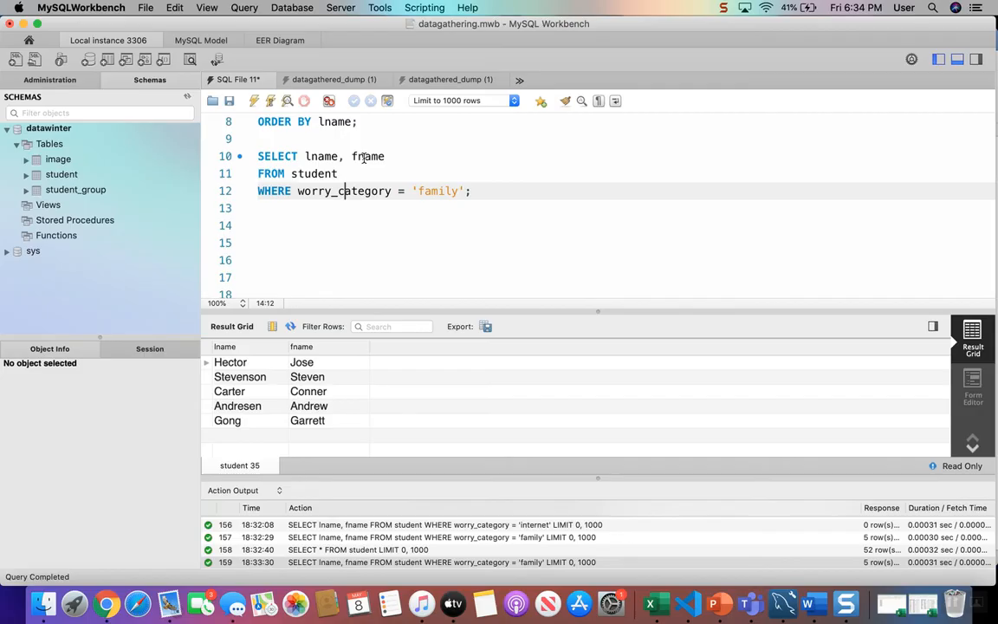
Replace the leading -- of the 'What is the biggest distraction?' comment with #
{"action": "scroll", "scroll_direction": "down", "scroll_amount": 3}
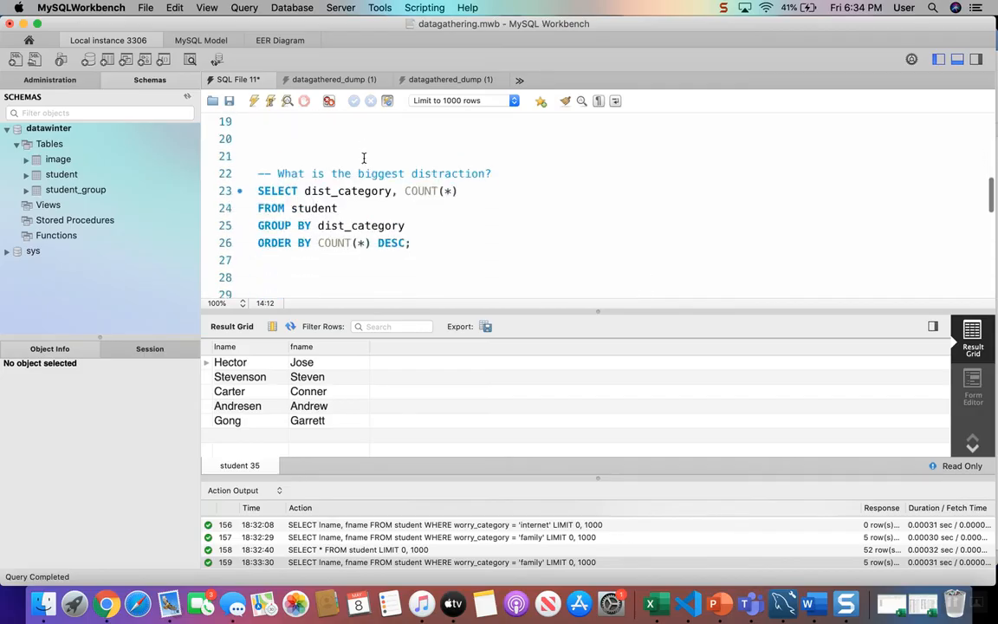
{"action": "mouse_move", "coordinate": [412, 176]}
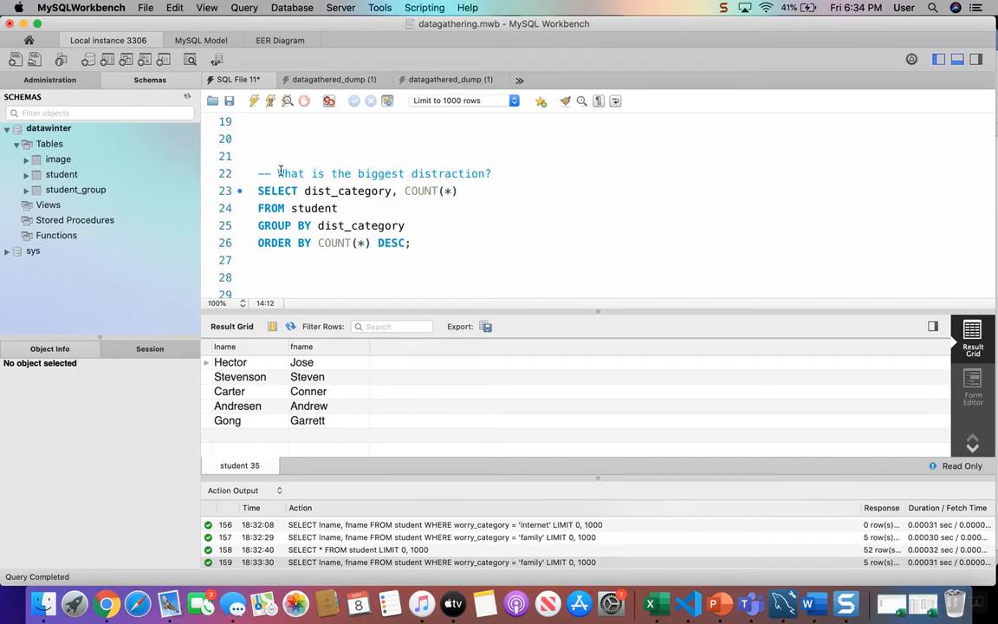
{"action": "mouse_move", "coordinate": [281, 138]}
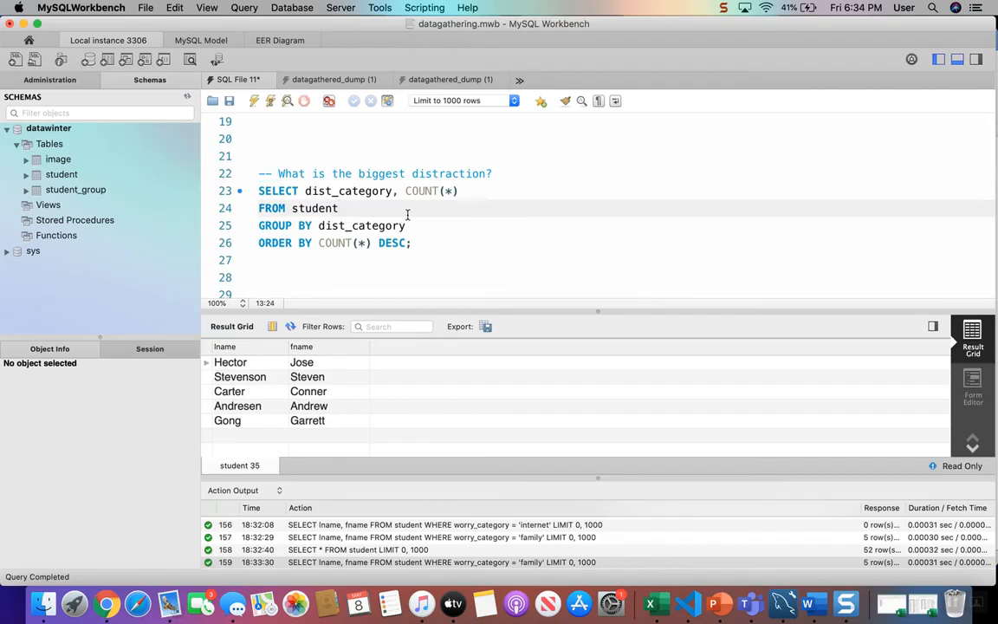
{"action": "mouse_move", "coordinate": [378, 308]}
{"action": "type", "text": "#"}
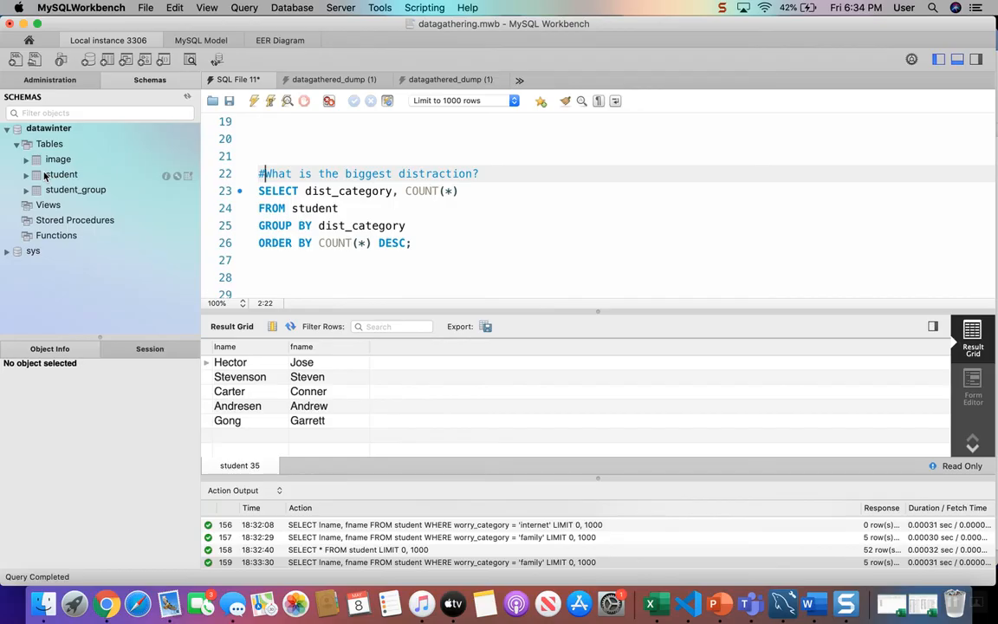
{"action": "mouse_move", "coordinate": [173, 197]}
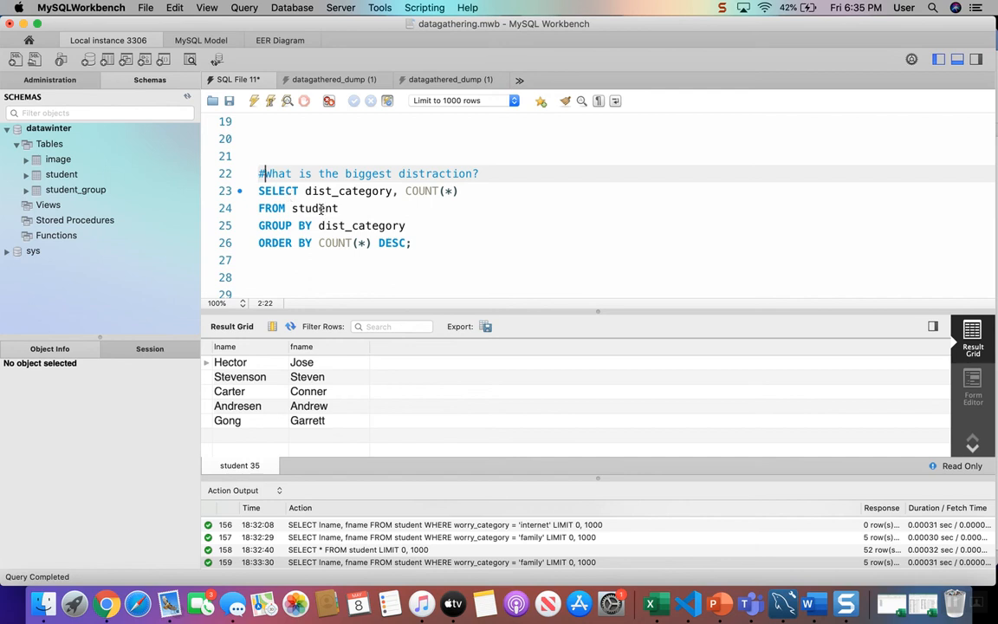
Run the GROUP BY dist_category count query, showing internet highest at 13
{"action": "left_click", "coordinate": [320, 208]}
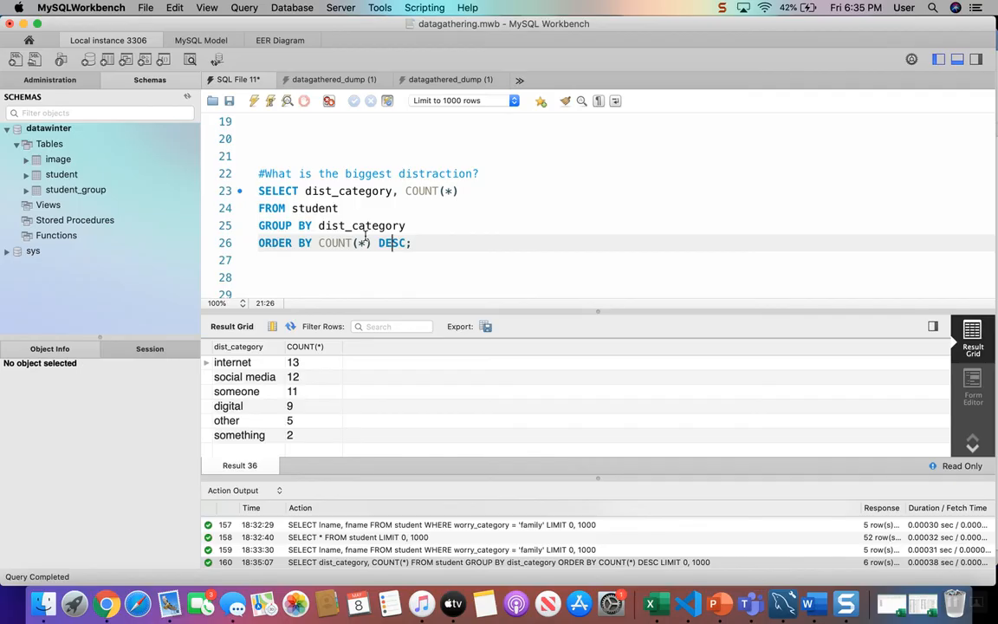
{"action": "mouse_move", "coordinate": [263, 339]}
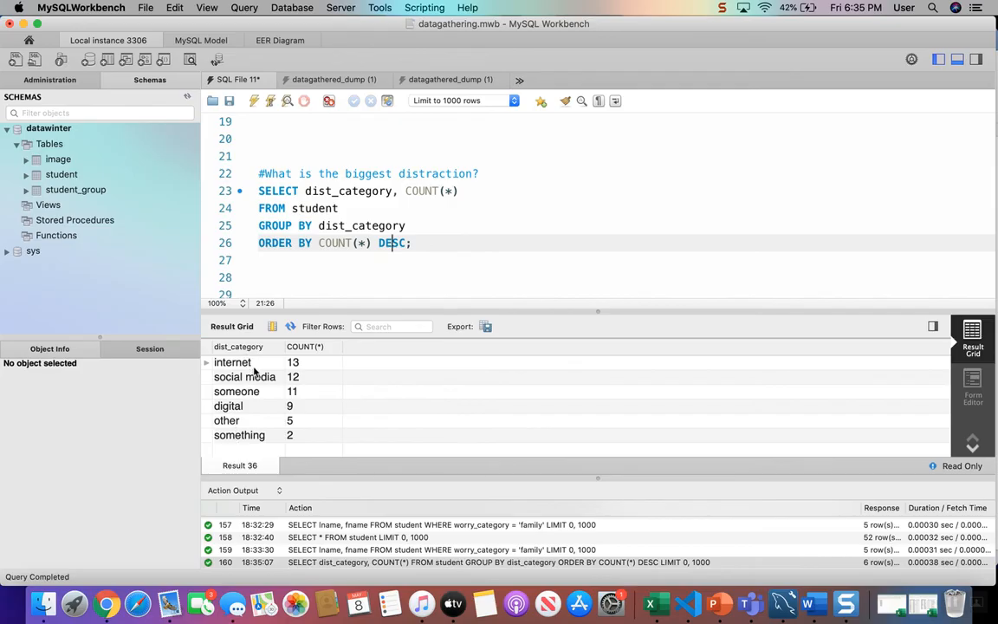
{"action": "mouse_move", "coordinate": [301, 402]}
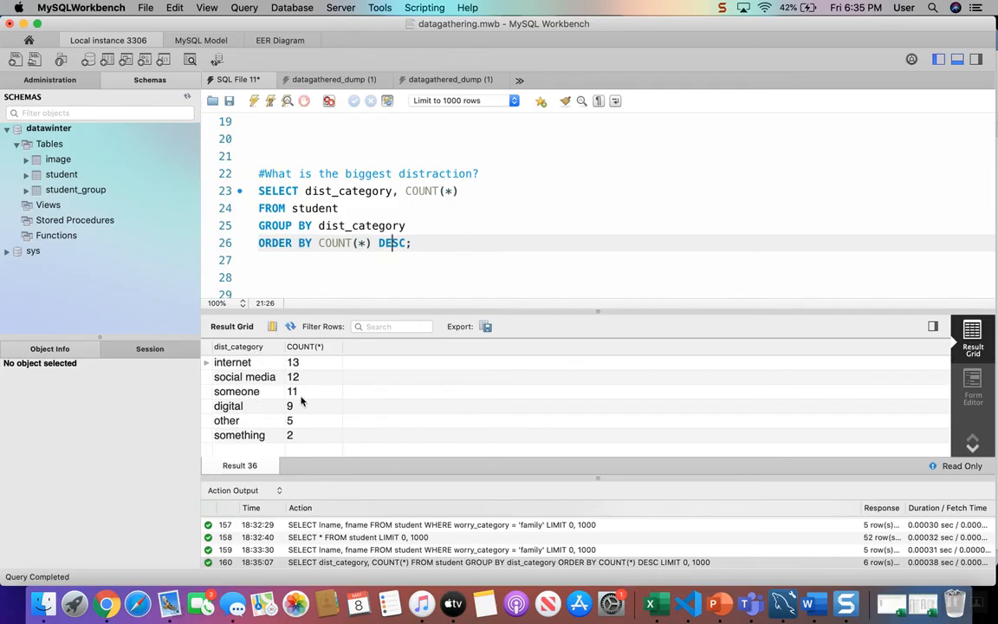
{"action": "mouse_move", "coordinate": [271, 381]}
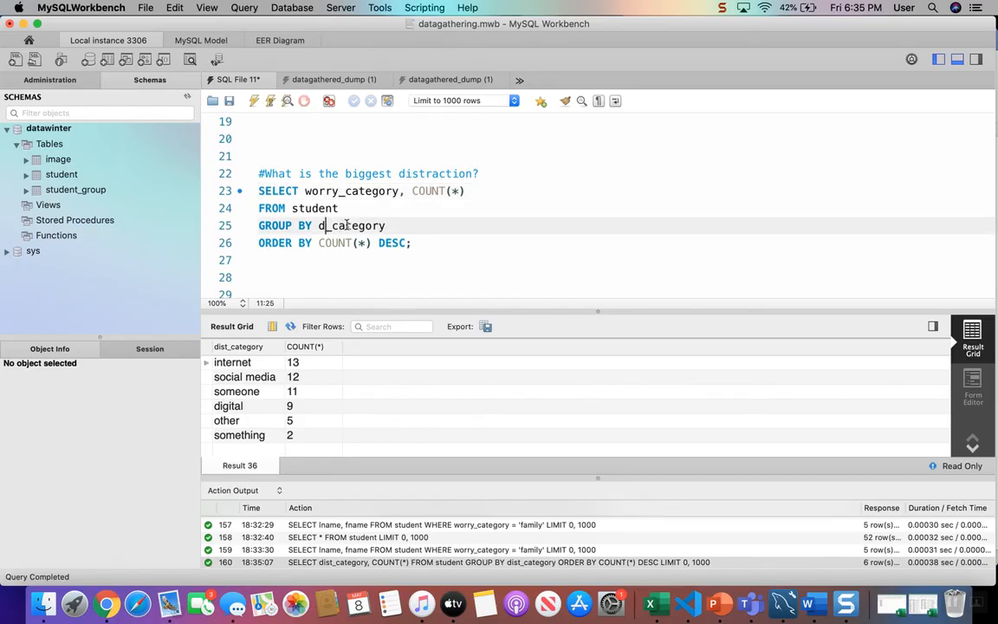
Group the count query by worry_category and run it, showing Work/Study at 17 and Family at 5
{"action": "type", "text": "worry_category"}
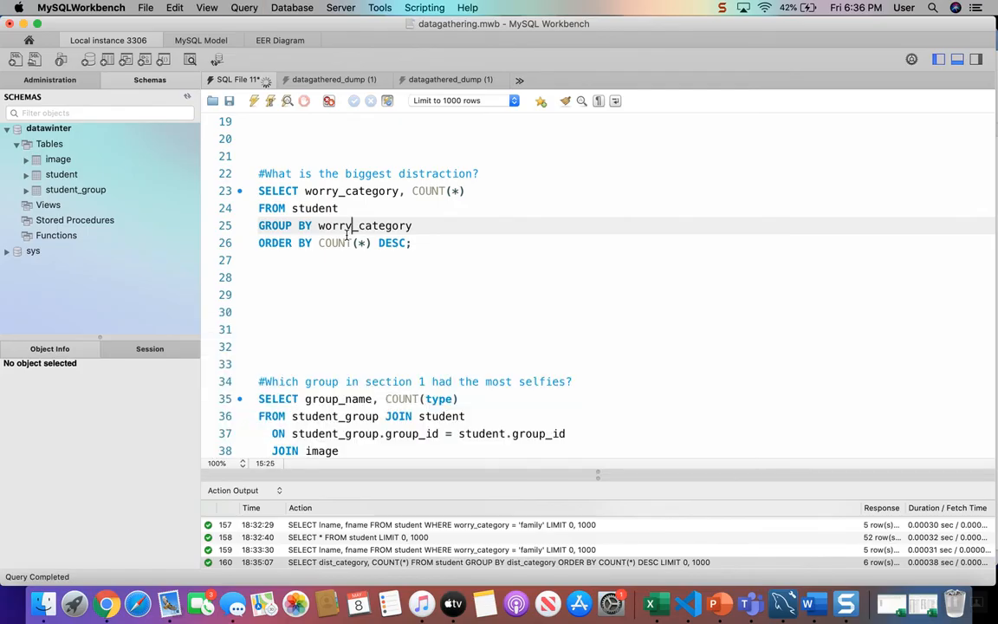
{"action": "left_click", "coordinate": [253, 100]}
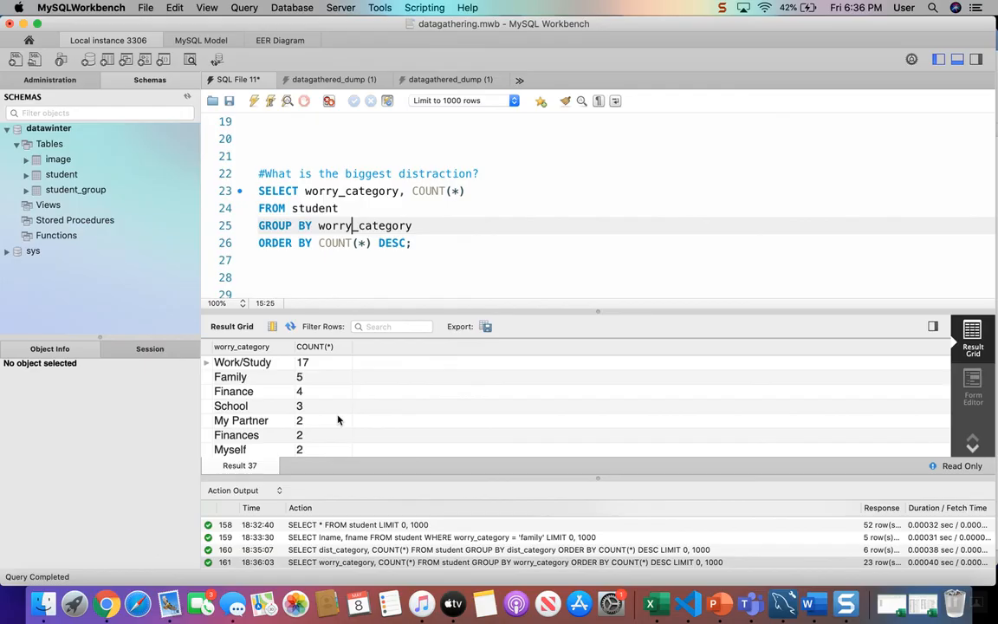
{"action": "mouse_move", "coordinate": [337, 444]}
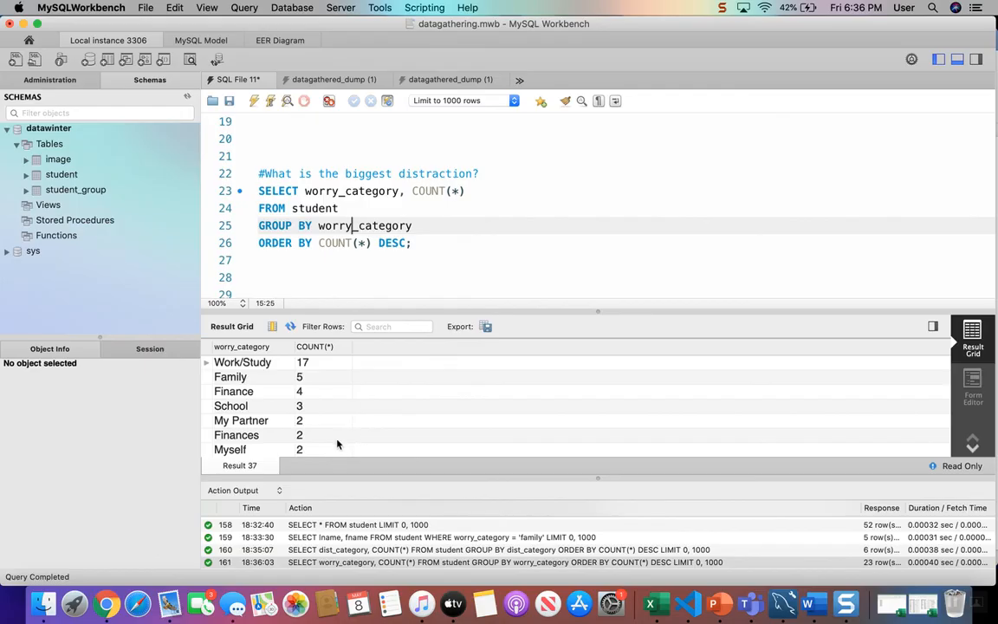
{"action": "mouse_move", "coordinate": [291, 421]}
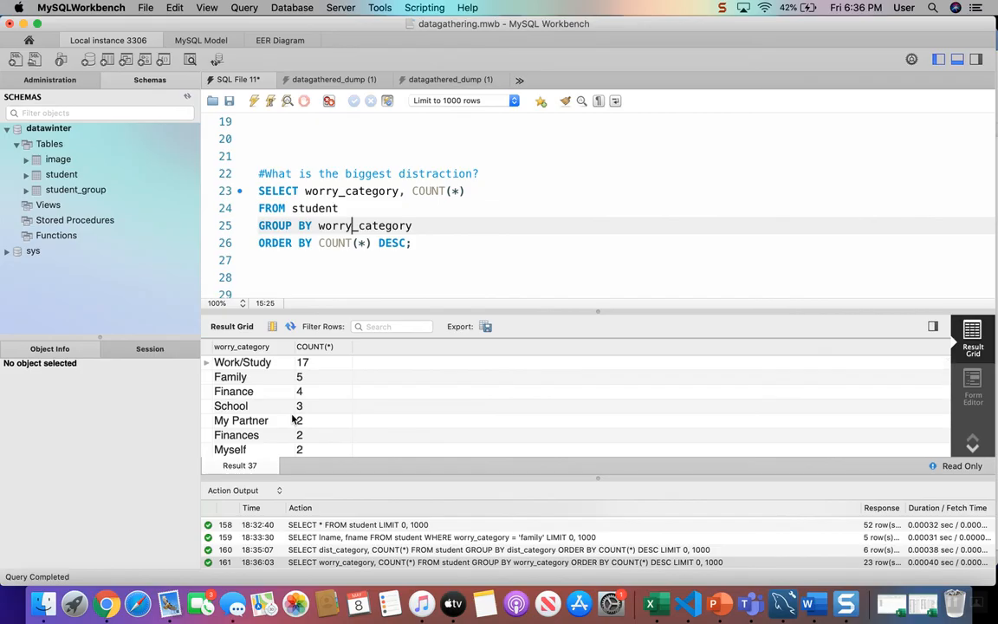
{"action": "scroll", "scroll_direction": "down", "scroll_amount": 3}
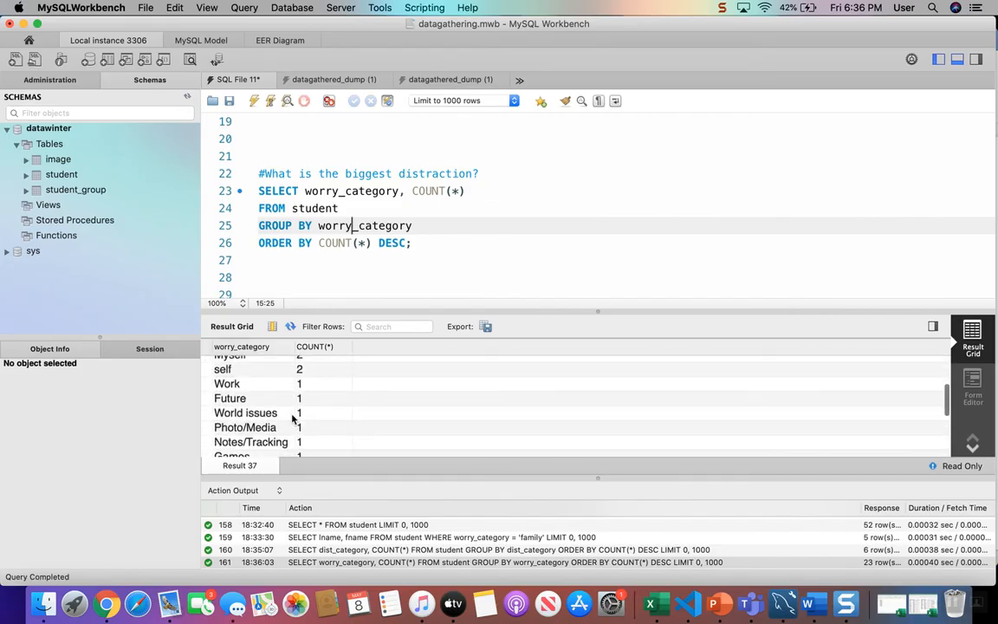
{"action": "scroll", "scroll_direction": "down", "scroll_amount": 3}
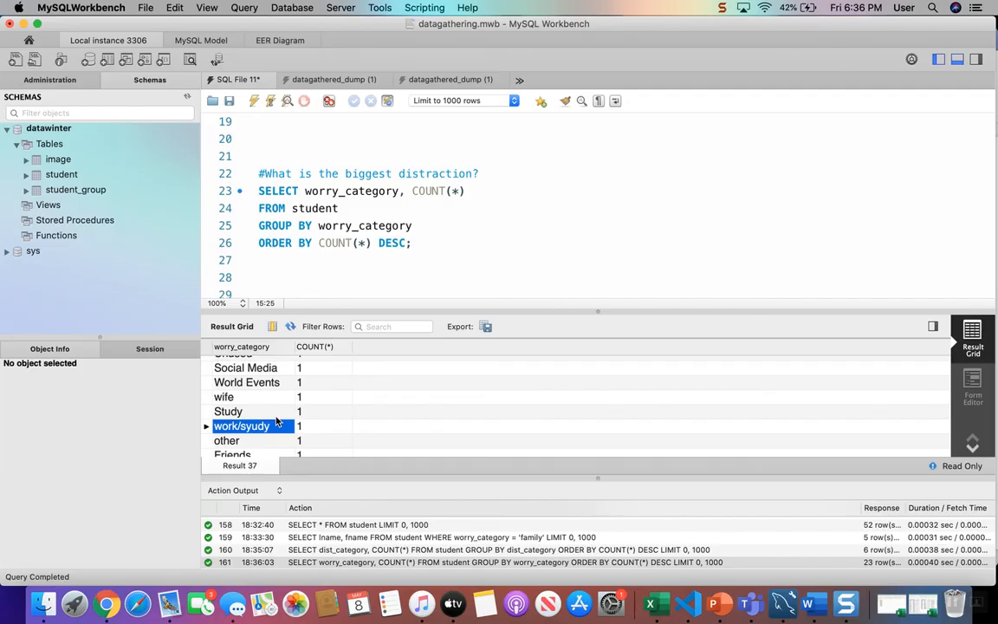
{"action": "mouse_move", "coordinate": [267, 461]}
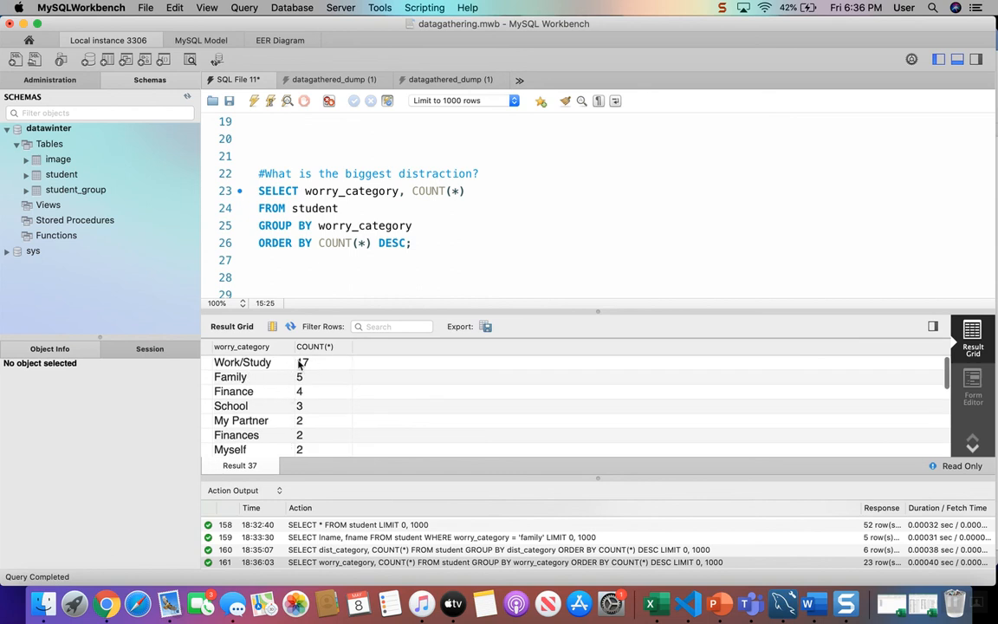
{"action": "mouse_move", "coordinate": [360, 402]}
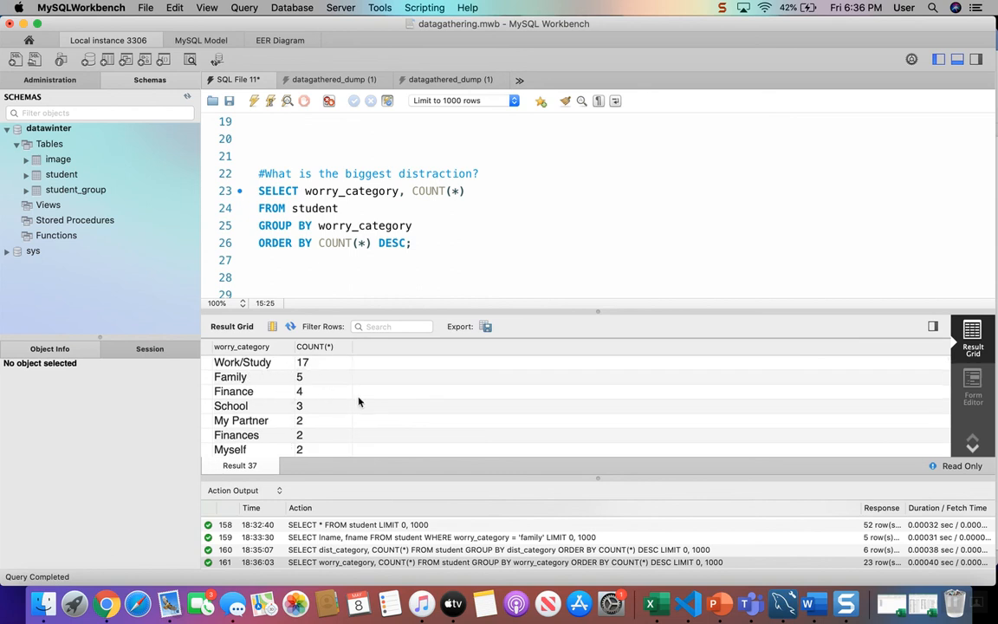
{"action": "scroll", "scroll_direction": "down", "scroll_amount": 3}
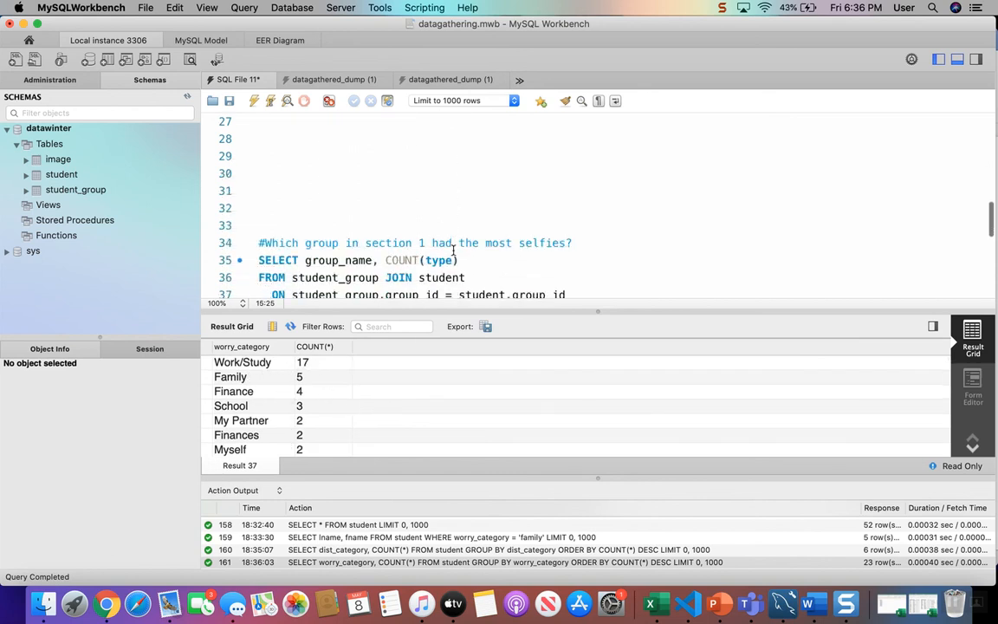
Review the selfie JOIN query, then switch to the EER diagram of student, student_group and image
{"action": "scroll", "scroll_direction": "down", "scroll_amount": 3}
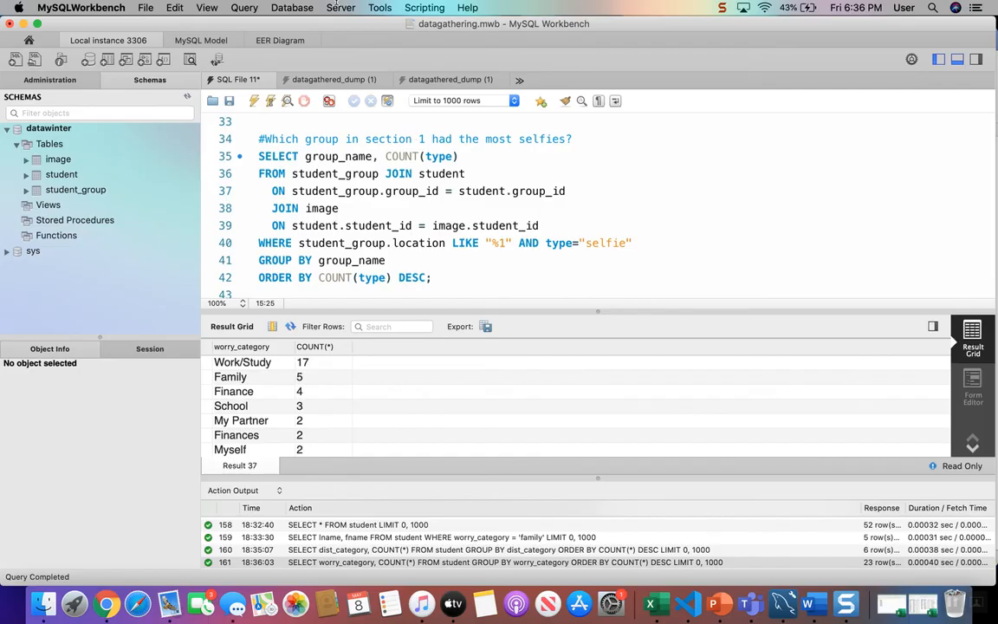
{"action": "left_click", "coordinate": [278, 40]}
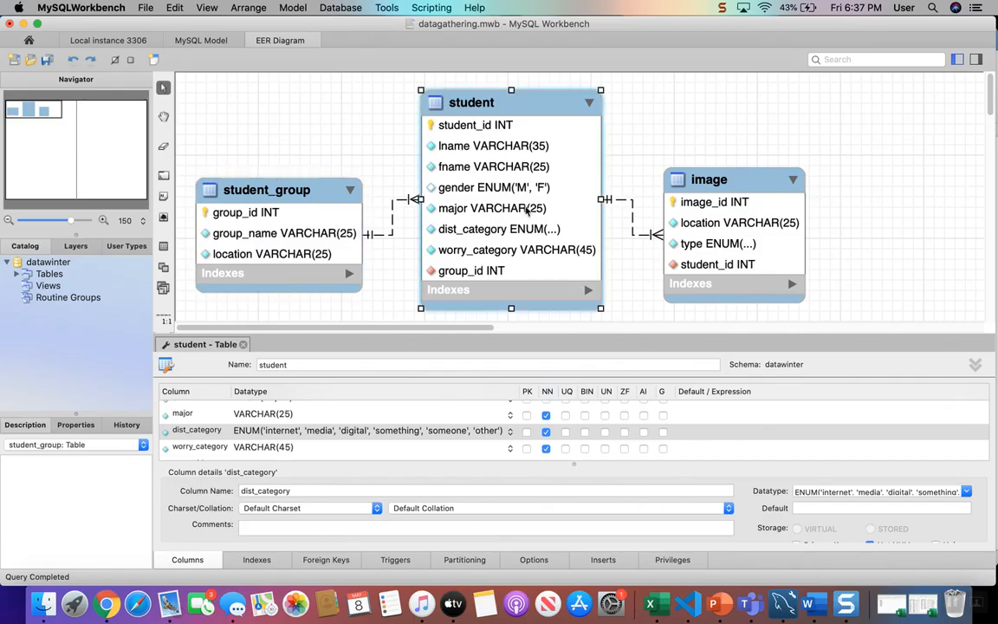
Return to the SQL File 11 editor and review the WHERE line of the selfie JOIN query
{"action": "left_click", "coordinate": [735, 178]}
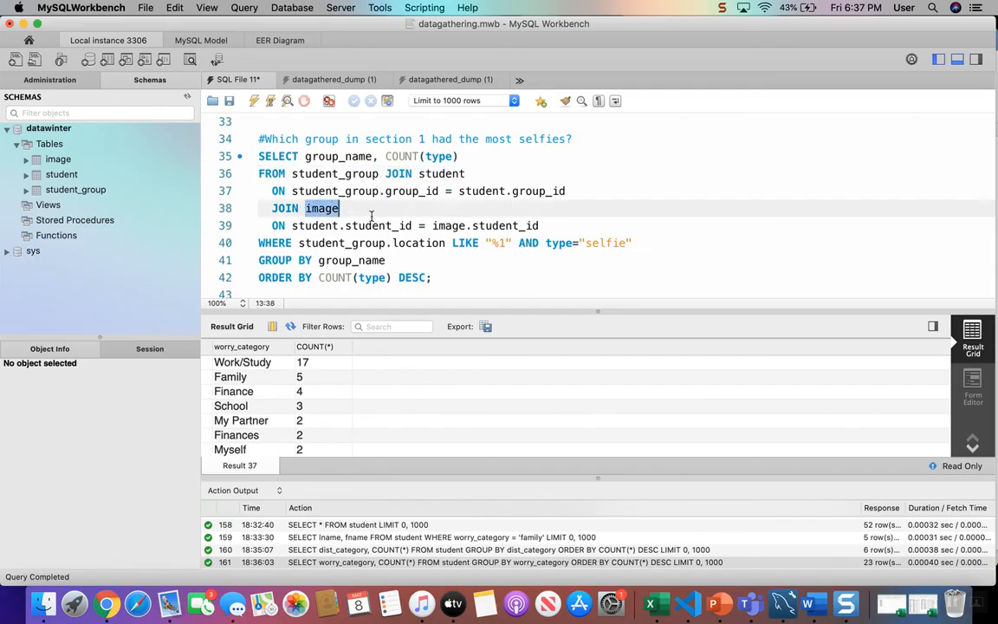
{"action": "left_click", "coordinate": [305, 243]}
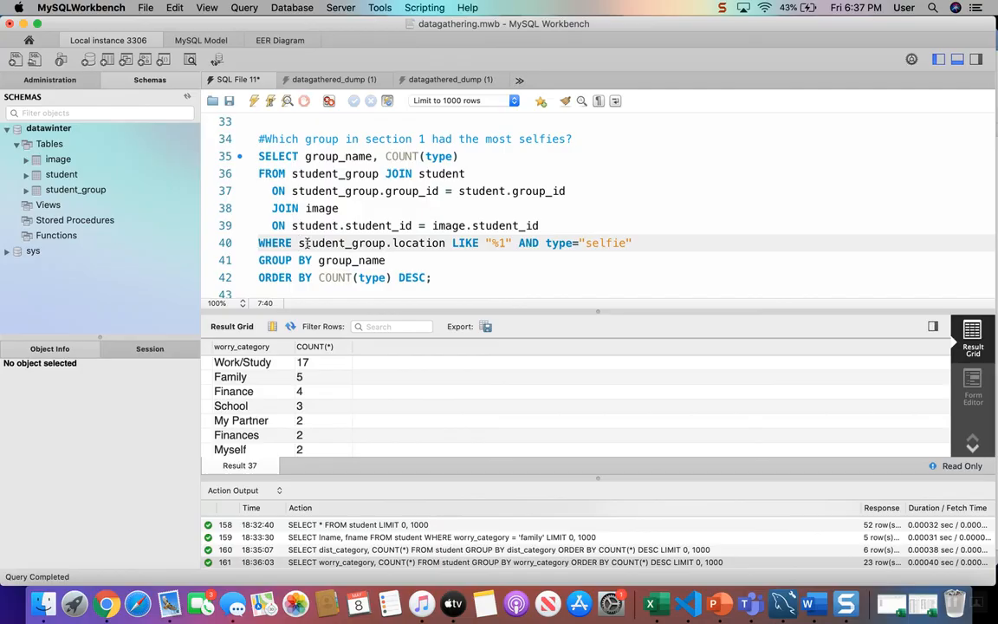